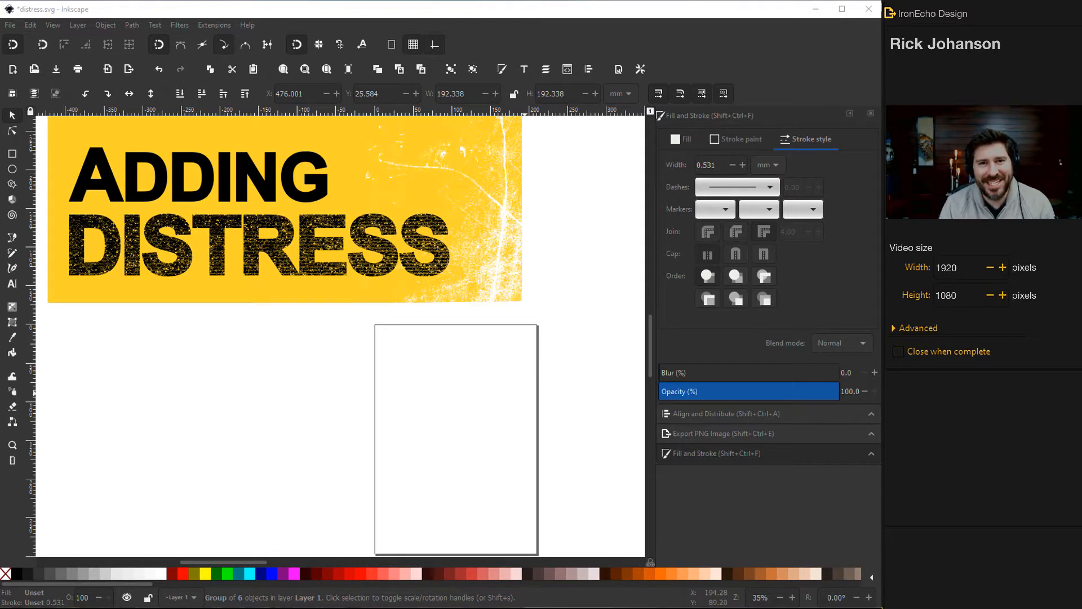
mouse_move(360, 534)
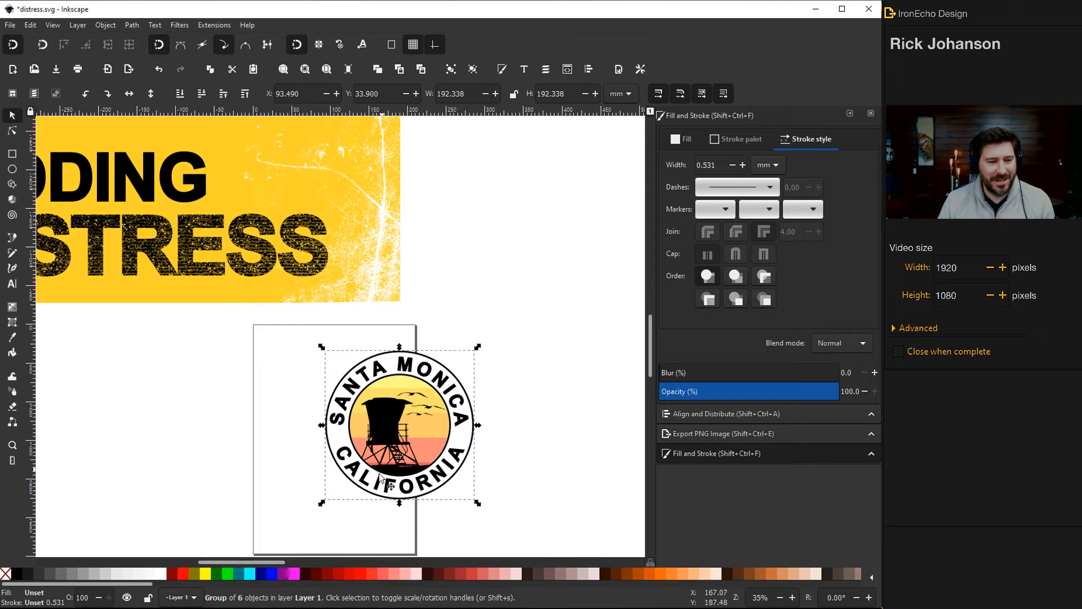
- Apply a live-previewed Lighting filter turning the grunge texture stark black-and-white
scroll(down, 3)
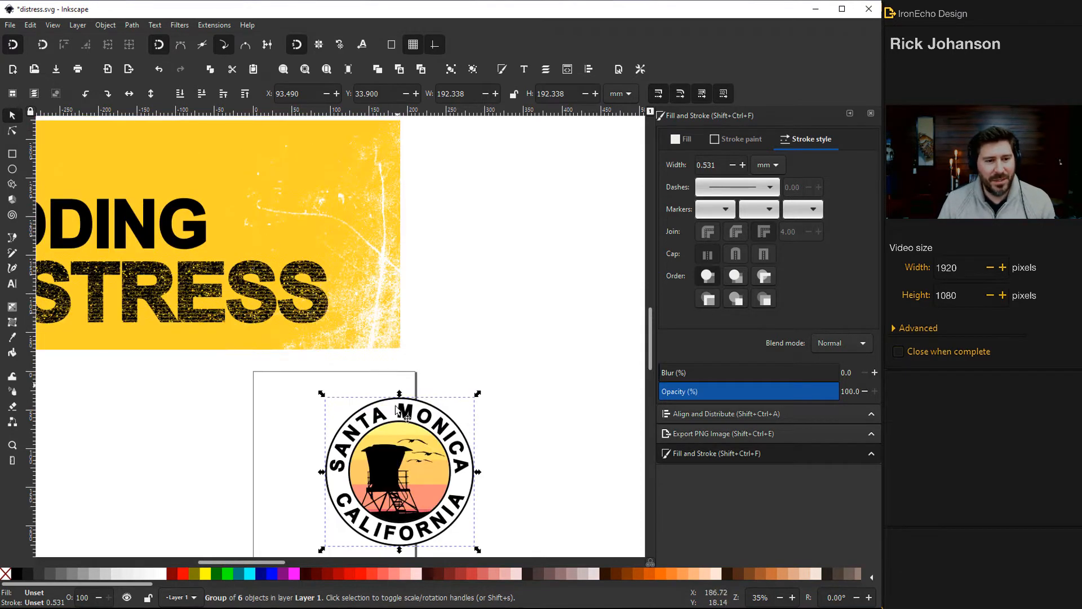
mouse_move(354, 250)
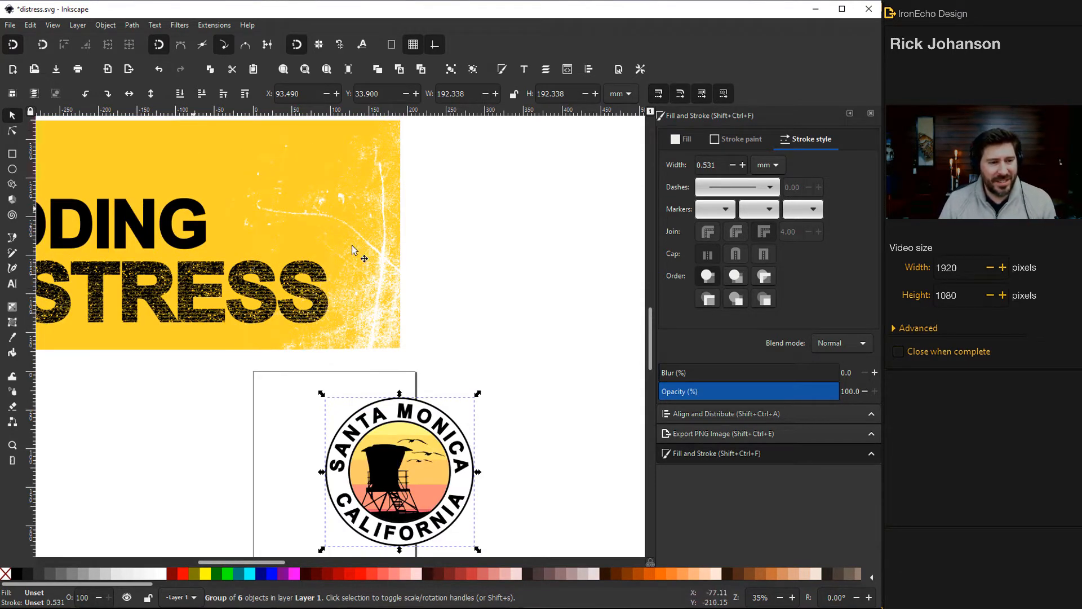
scroll(down, 3)
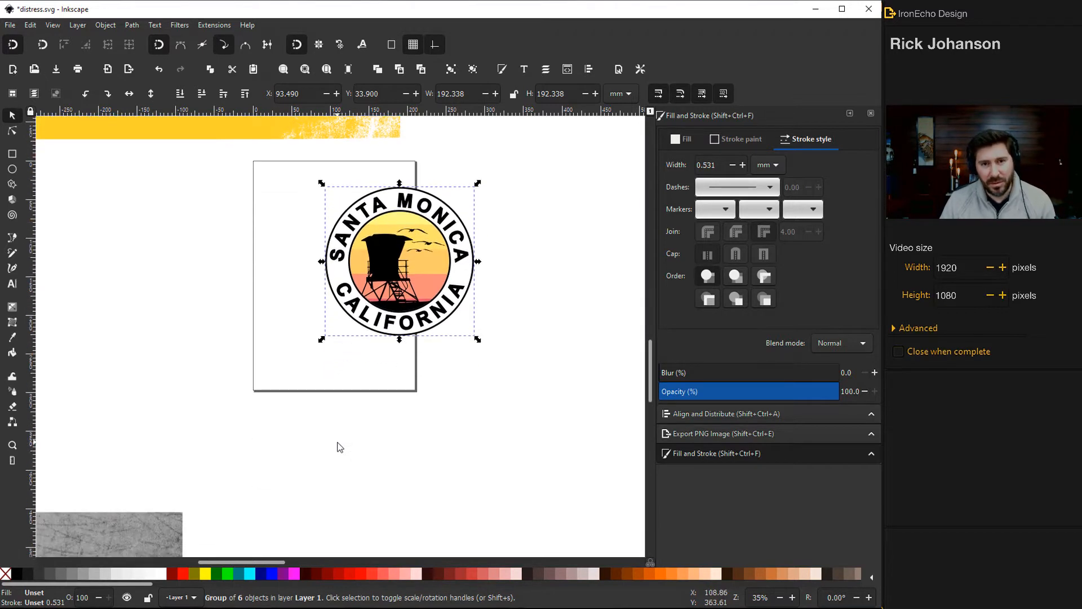
mouse_move(309, 456)
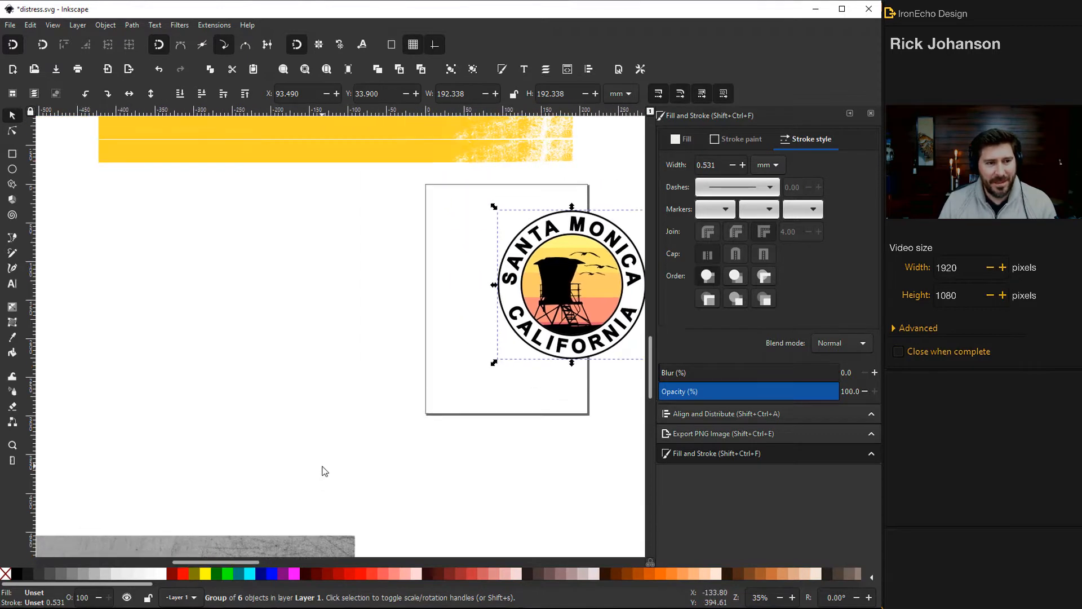
scroll(up, 3)
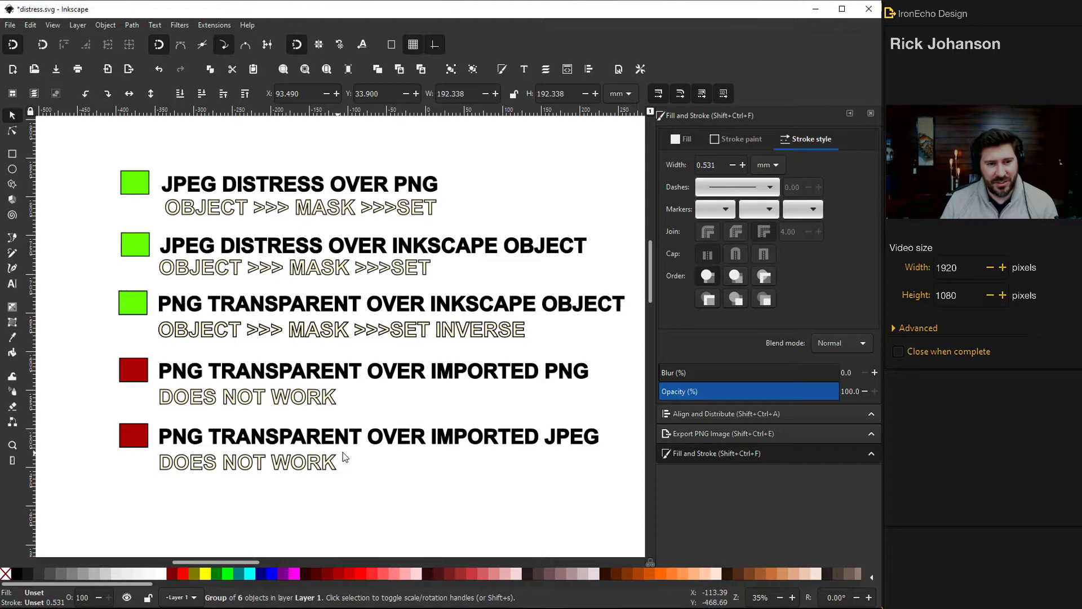
mouse_move(397, 442)
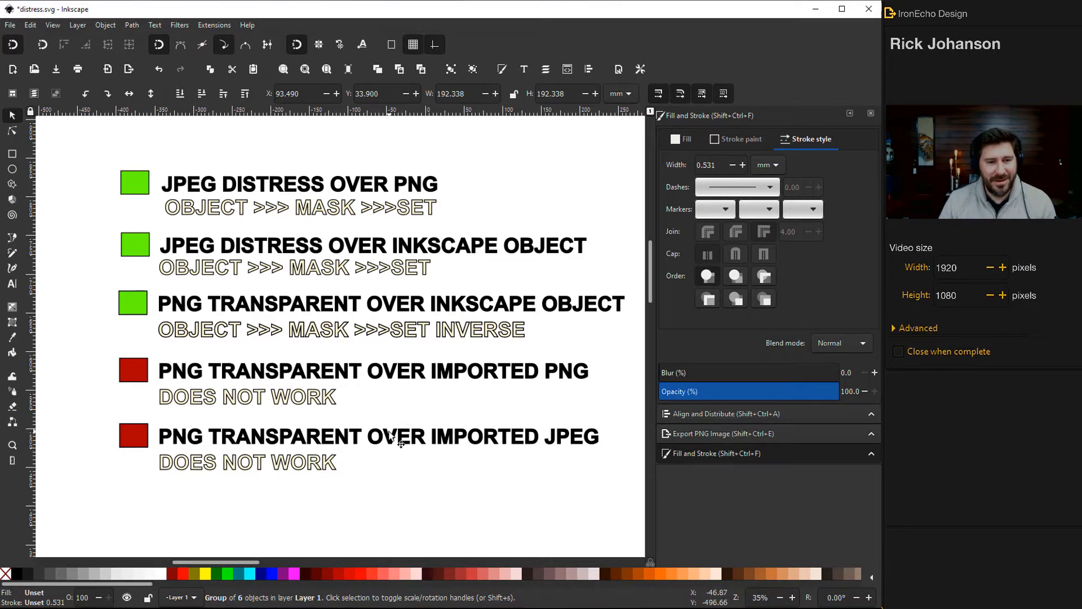
scroll(down, 3)
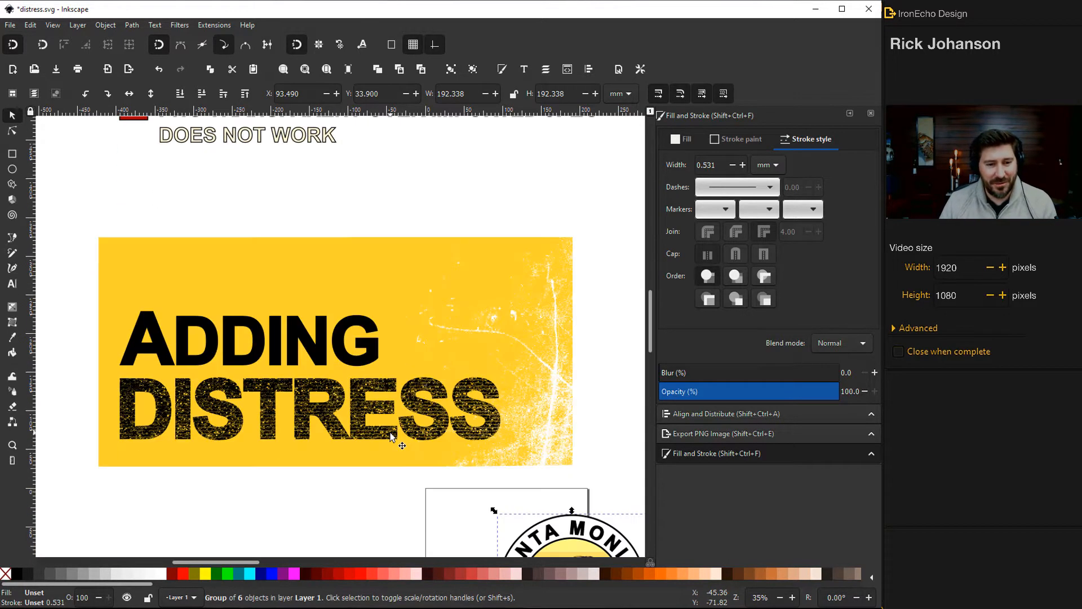
scroll(down, 3)
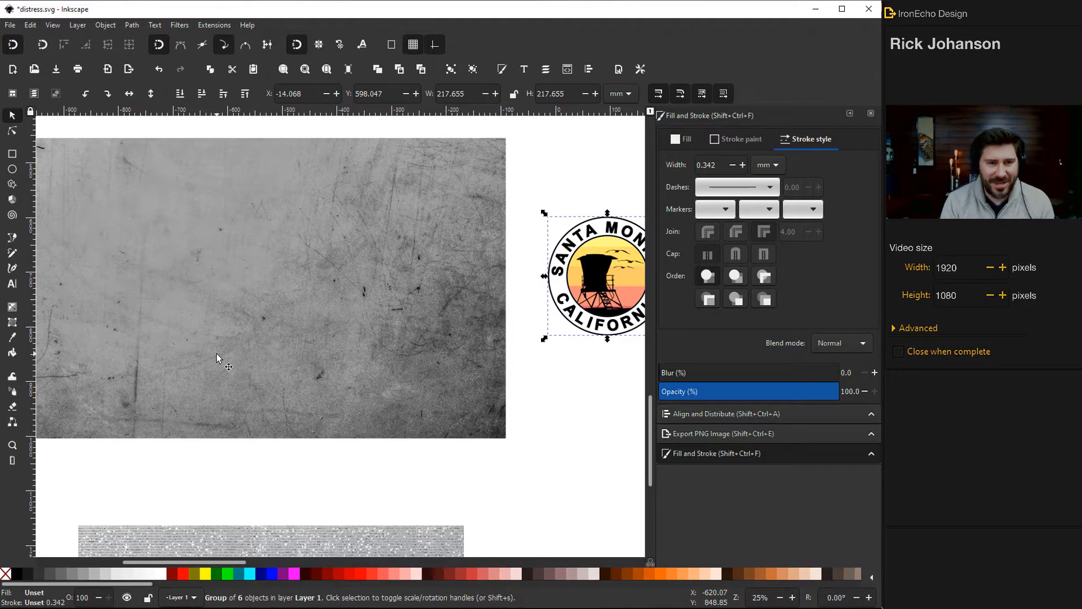
mouse_move(248, 328)
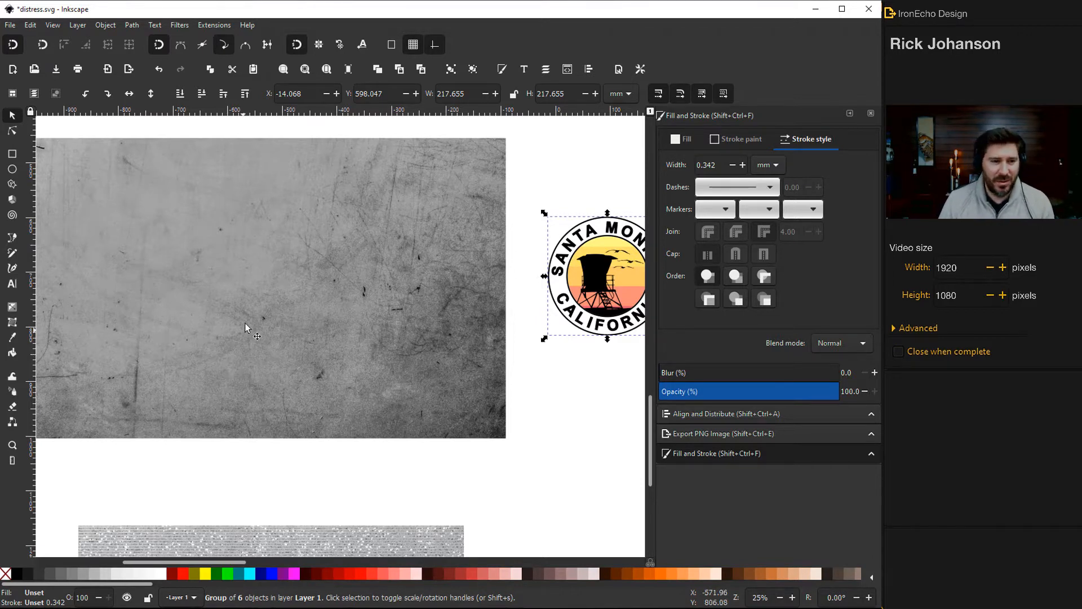
mouse_move(256, 321)
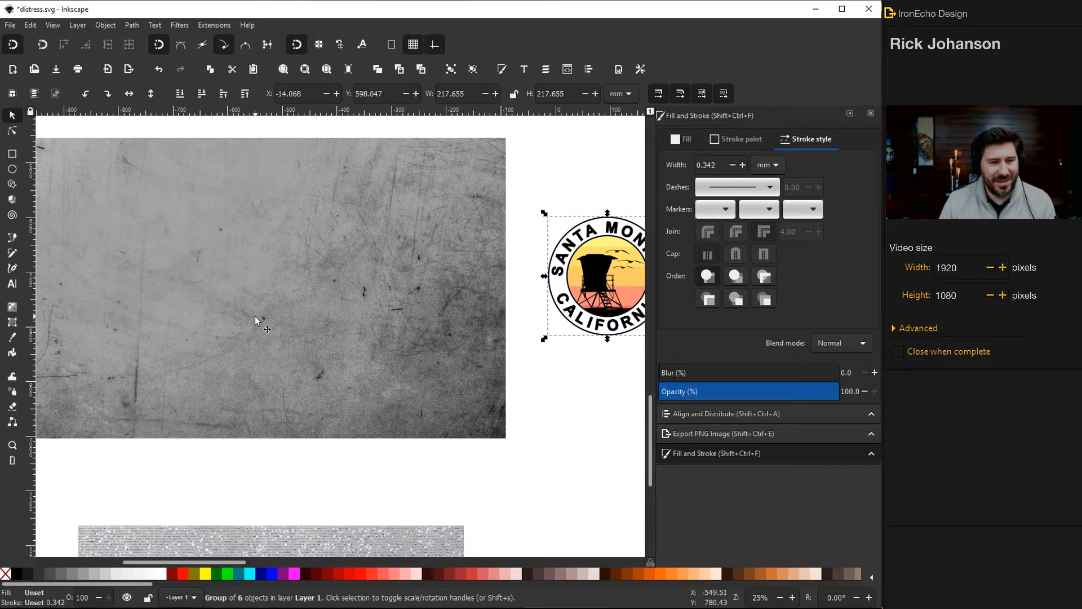
mouse_move(488, 363)
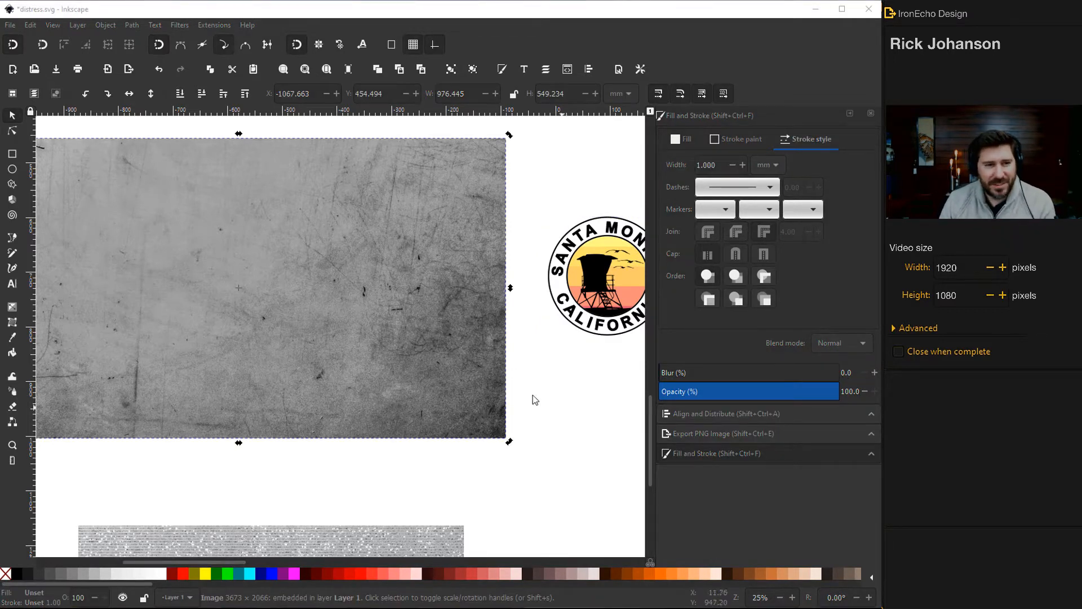
mouse_move(352, 284)
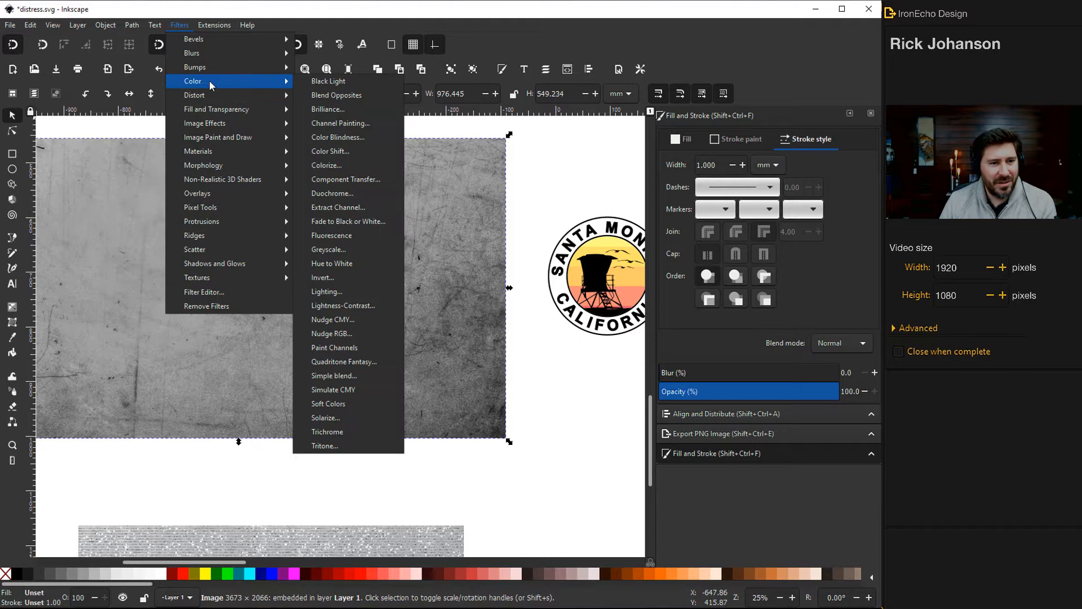
click(326, 292)
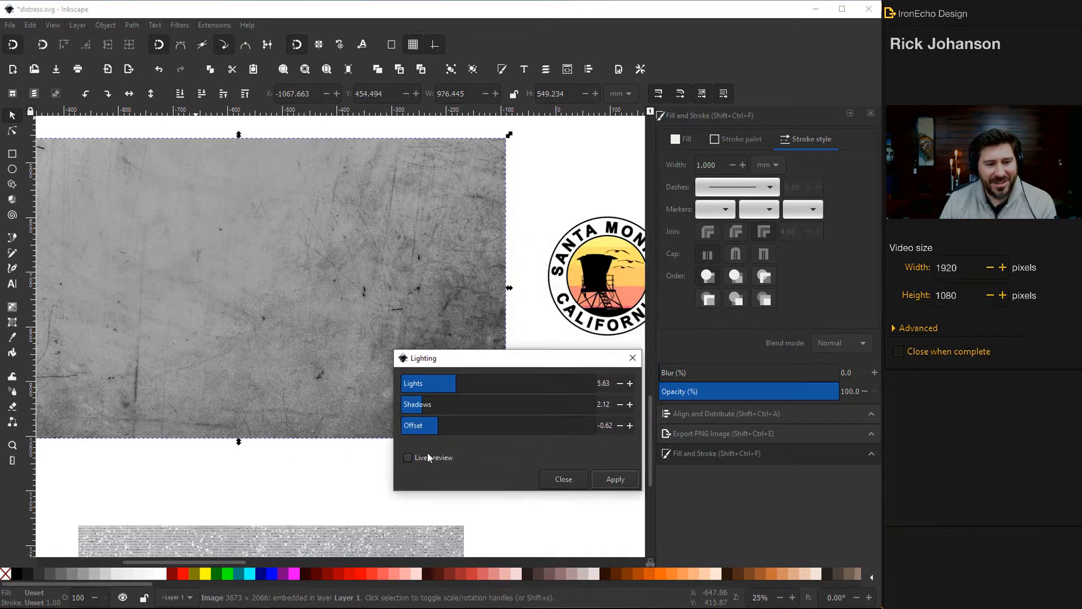
click(408, 457)
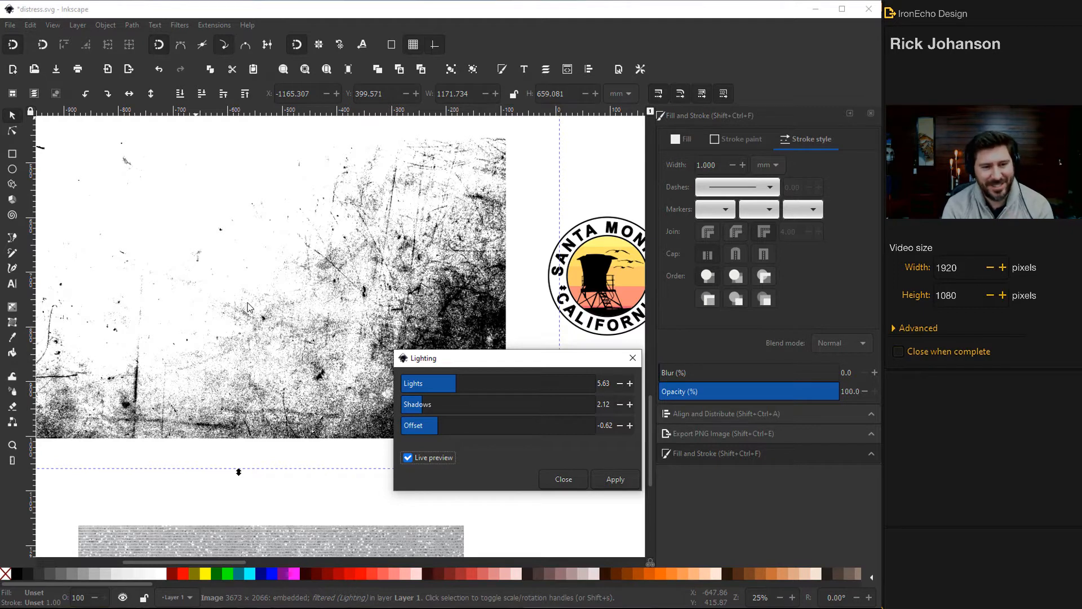
mouse_move(243, 302)
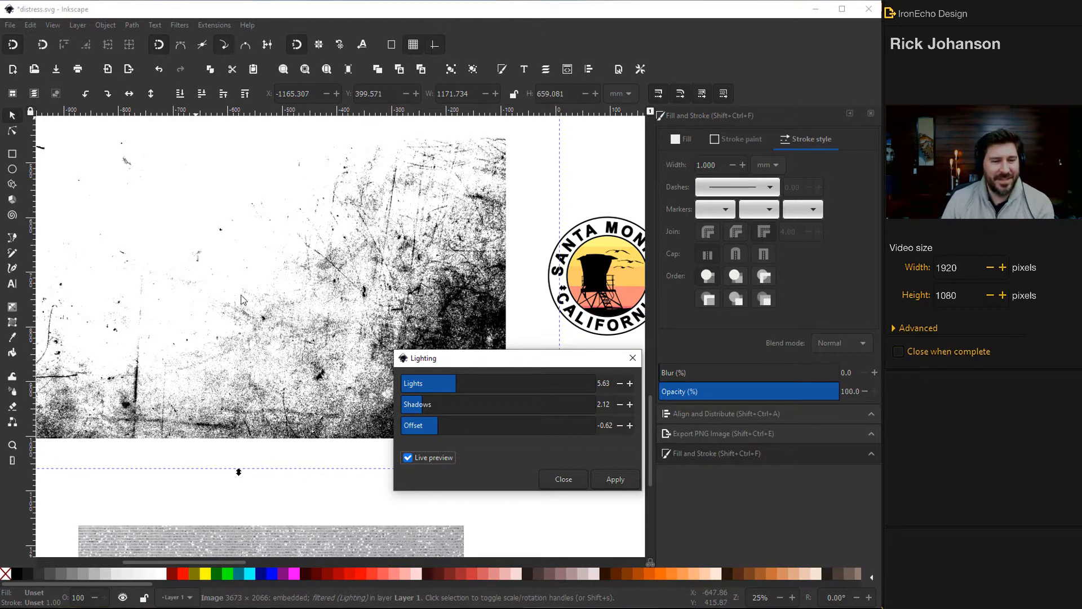
mouse_move(348, 342)
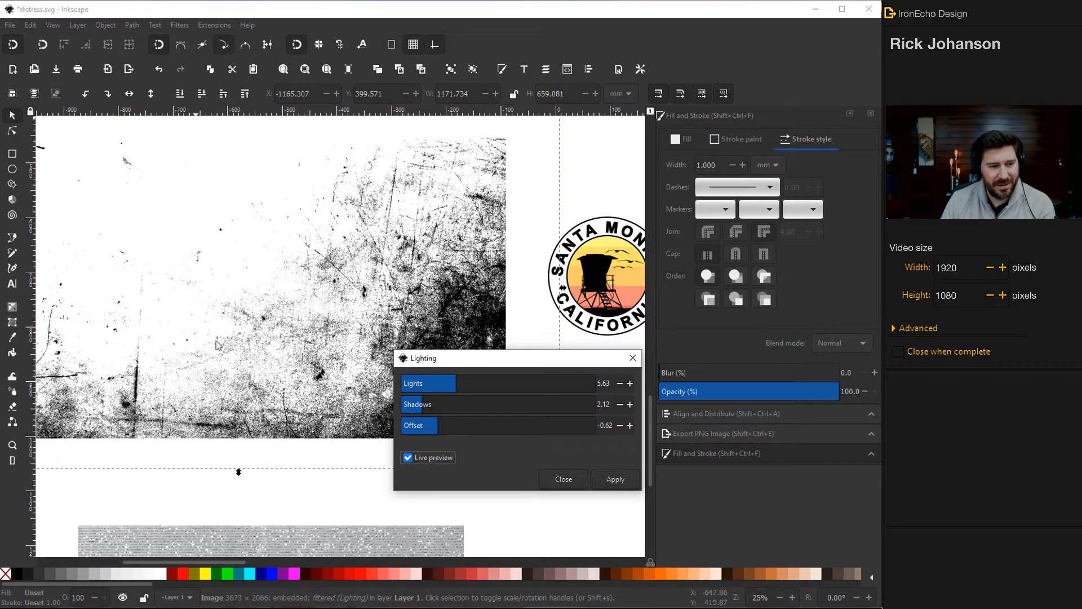
mouse_move(261, 344)
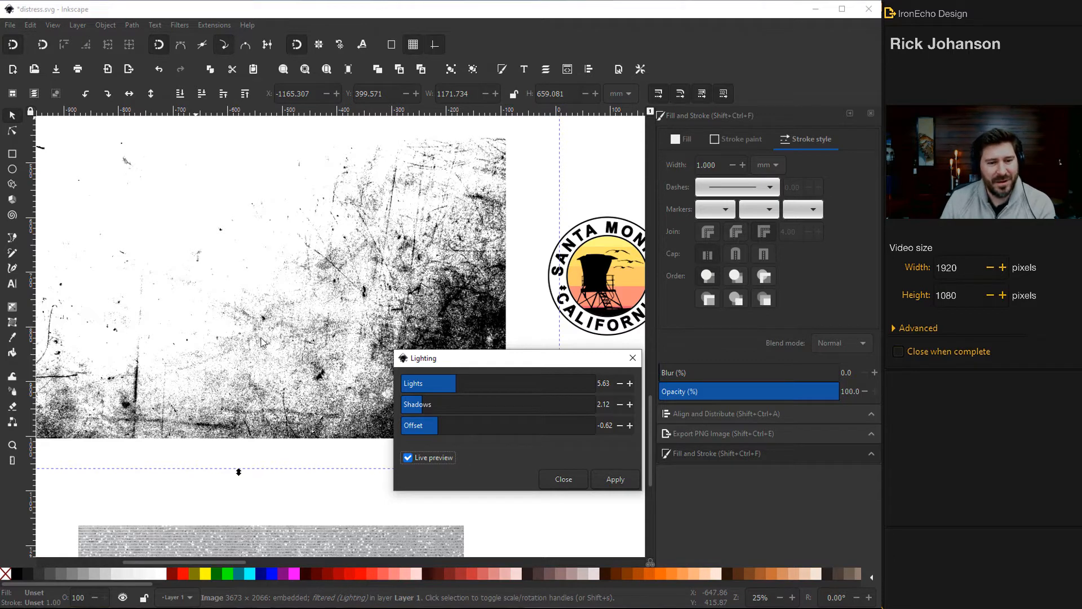
mouse_move(484, 436)
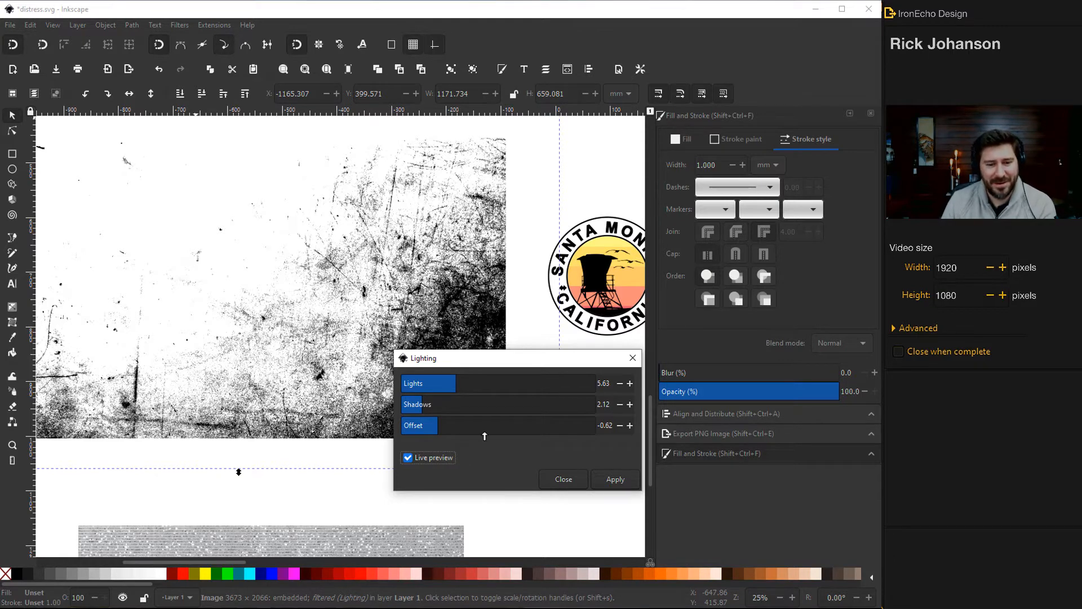
click(563, 479)
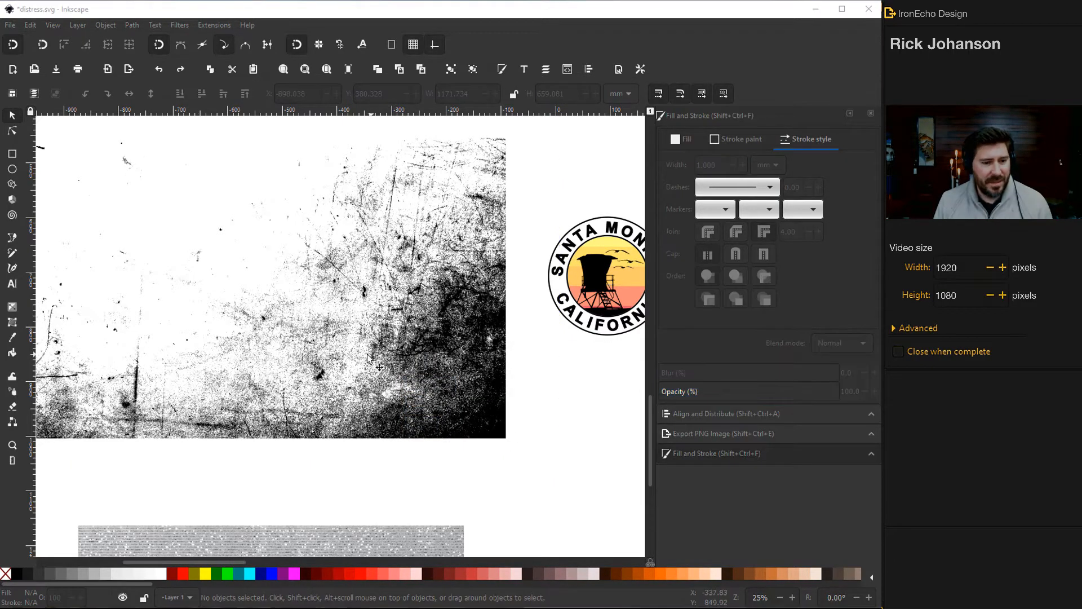
mouse_move(269, 324)
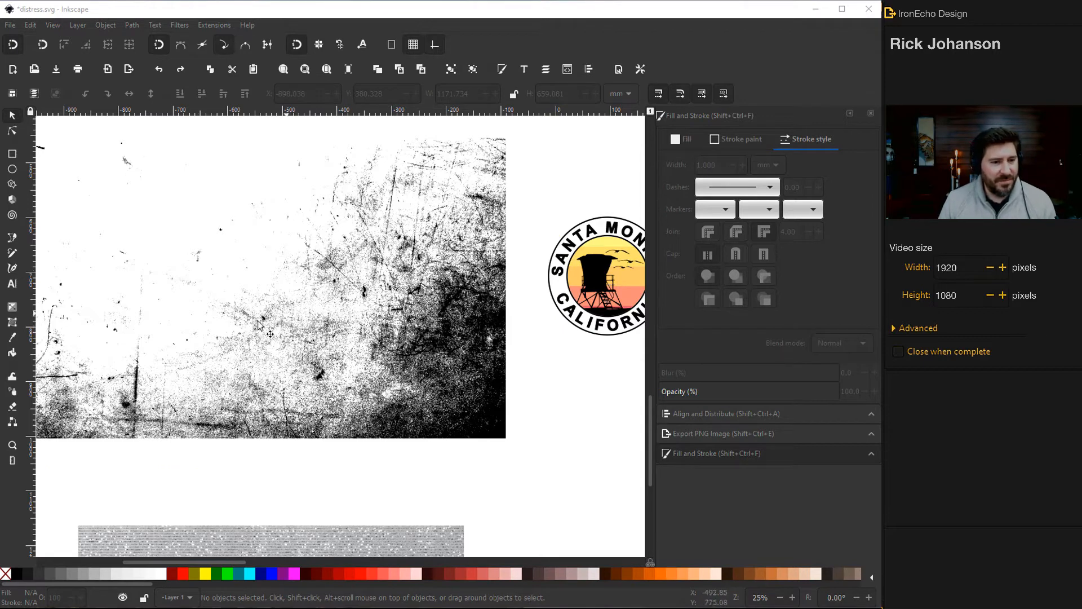
mouse_move(431, 332)
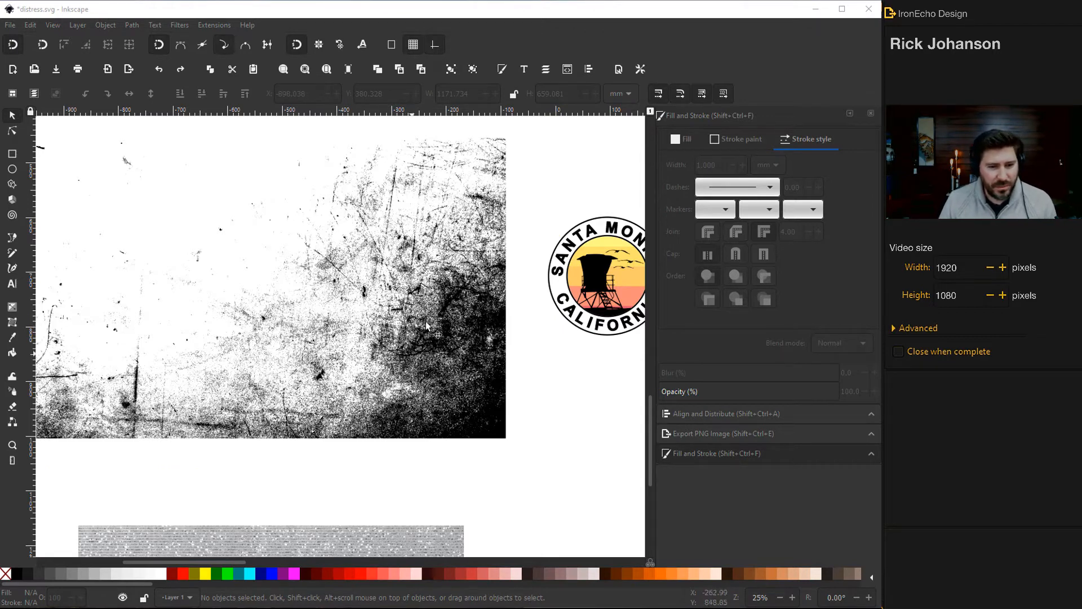
- Select the grunge texture image to resize it to about 719 mm wide
click(442, 366)
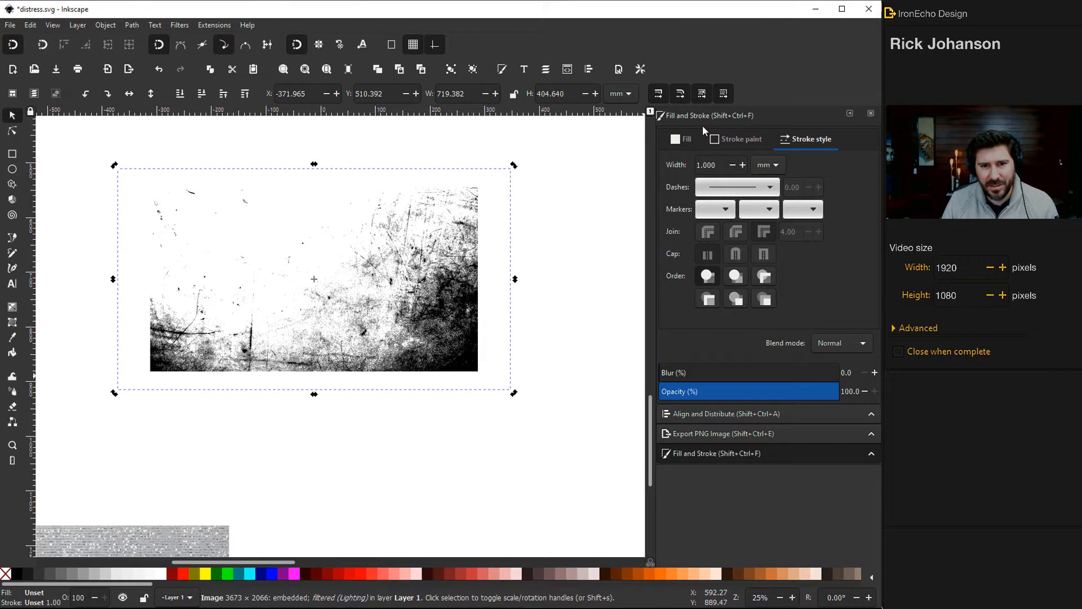
mouse_move(703, 124)
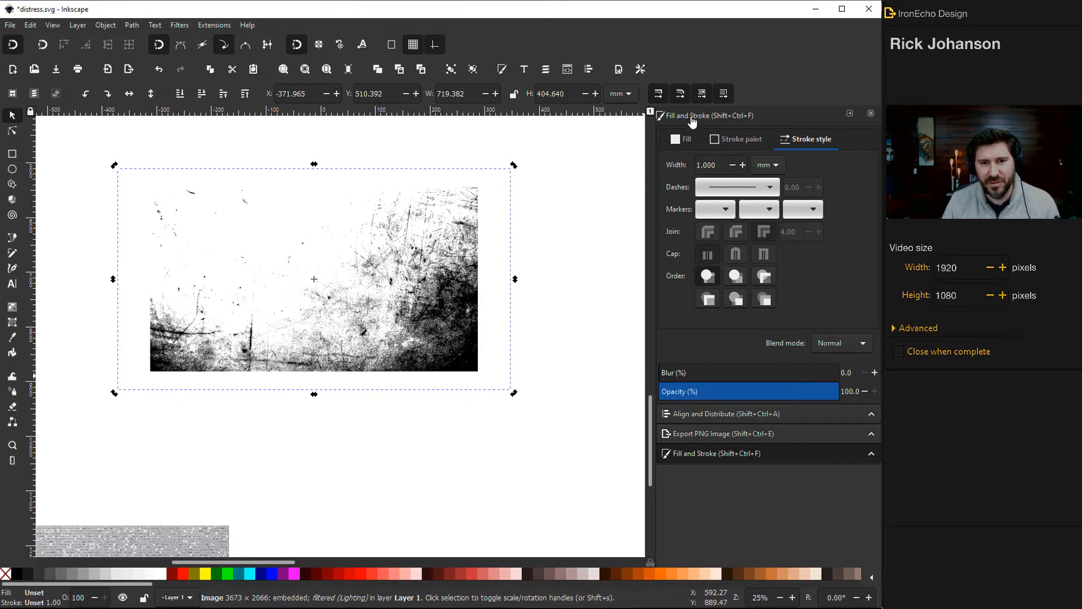
mouse_move(530, 101)
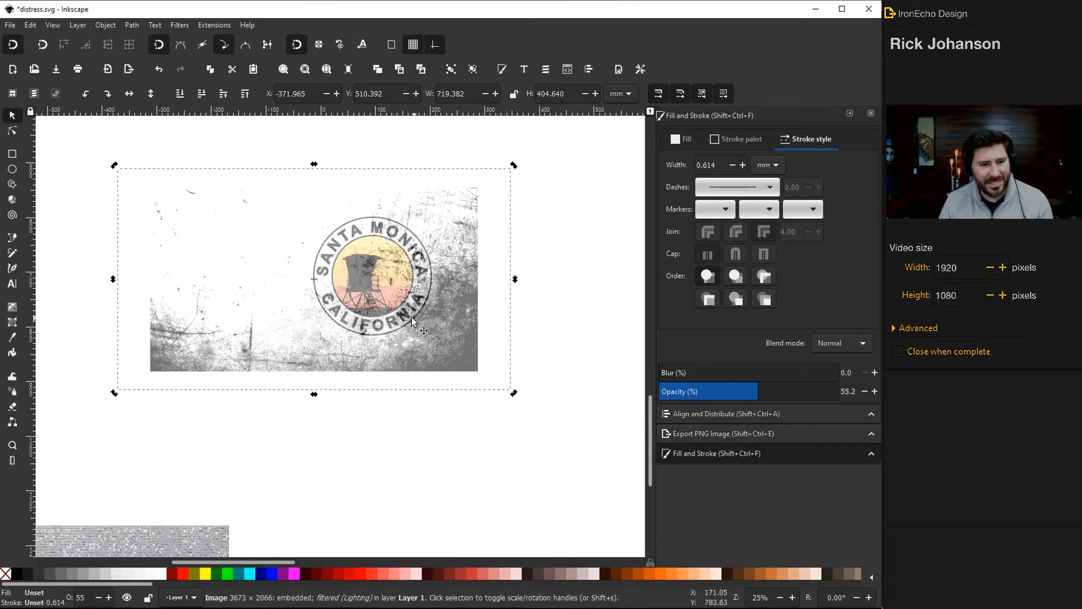
mouse_move(359, 385)
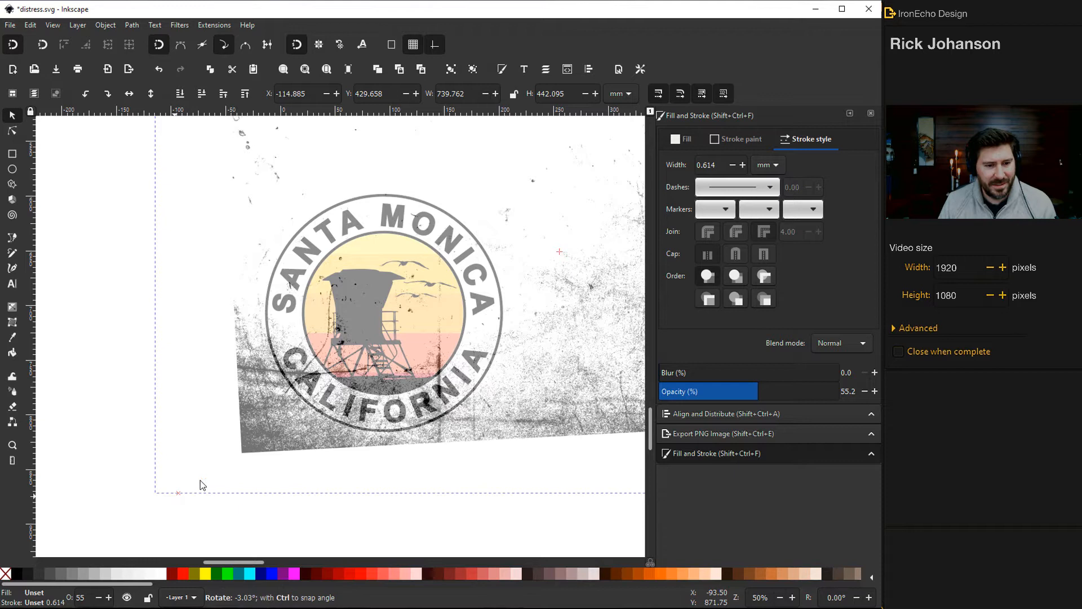
- Finish rotating the grunge texture about -3° over the Santa Monica badge
click(234, 455)
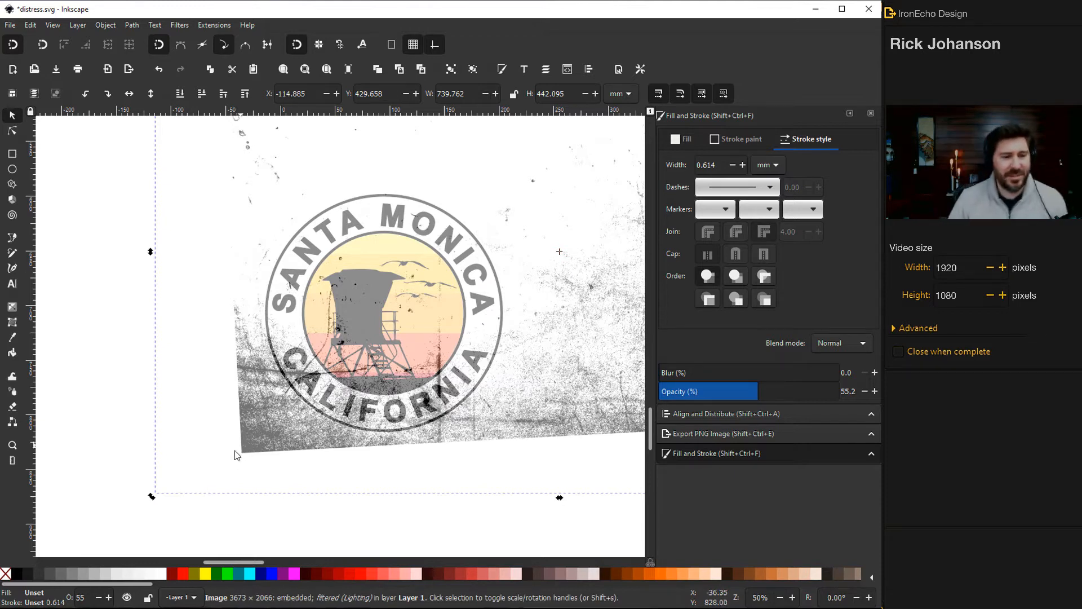
mouse_move(124, 383)
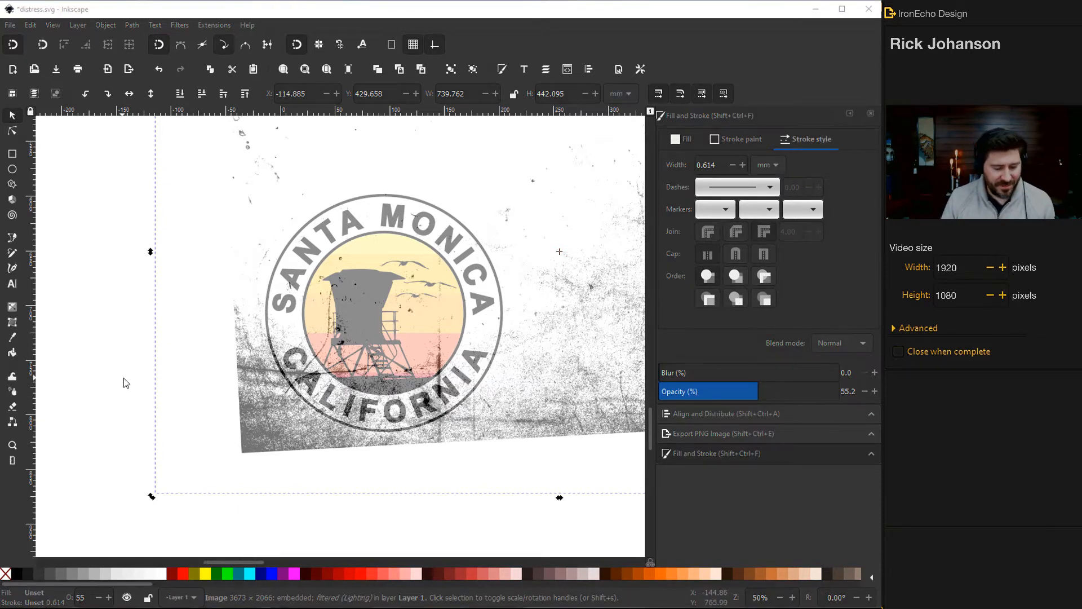
scroll(down, 3)
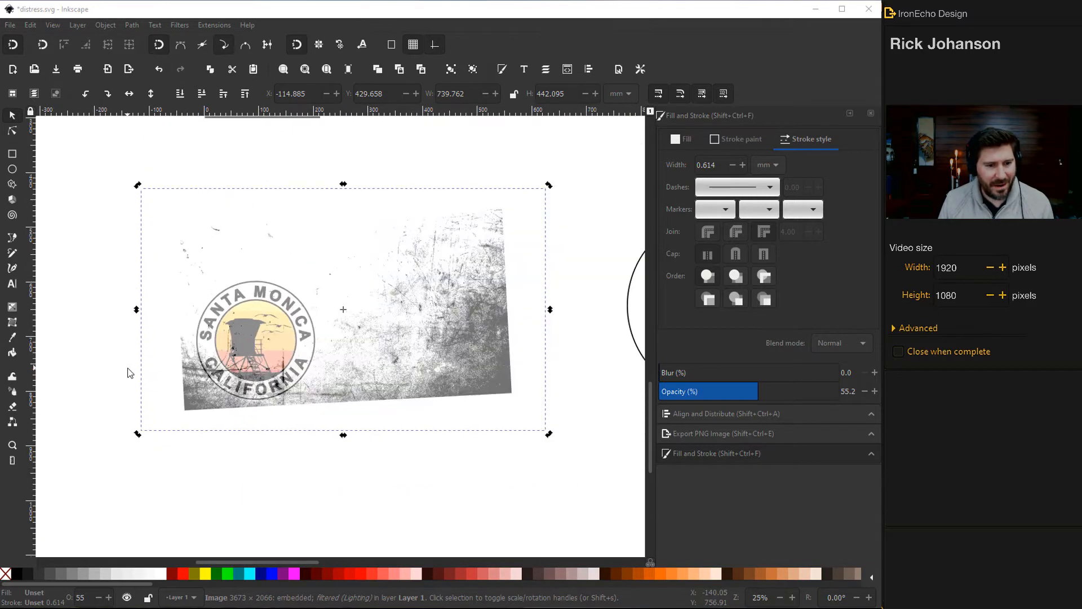
mouse_move(98, 313)
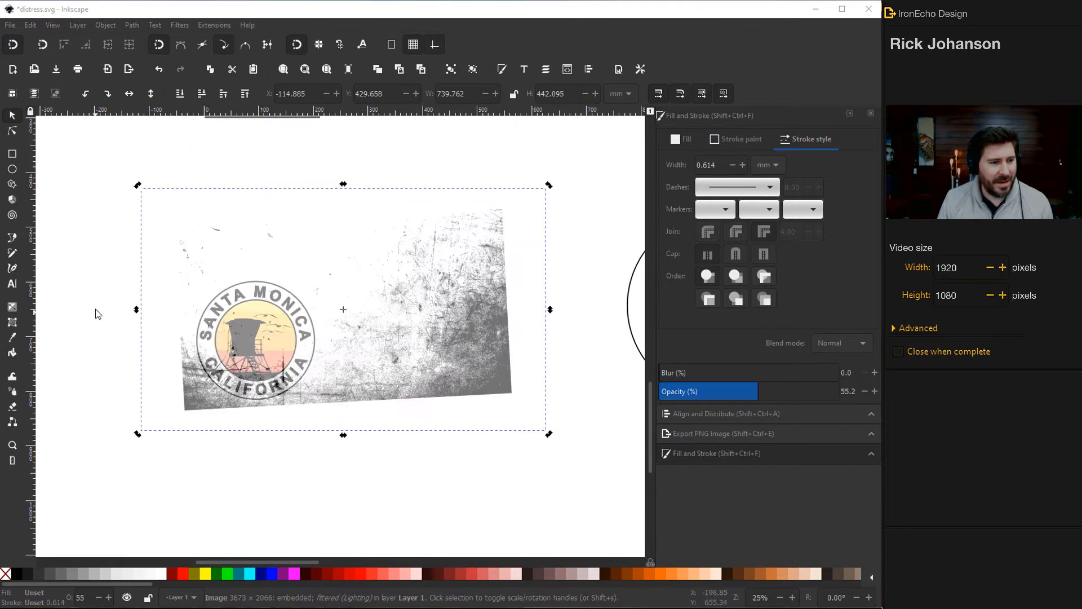
- Reselect the grunge texture and restore its opacity to 100%
click(513, 501)
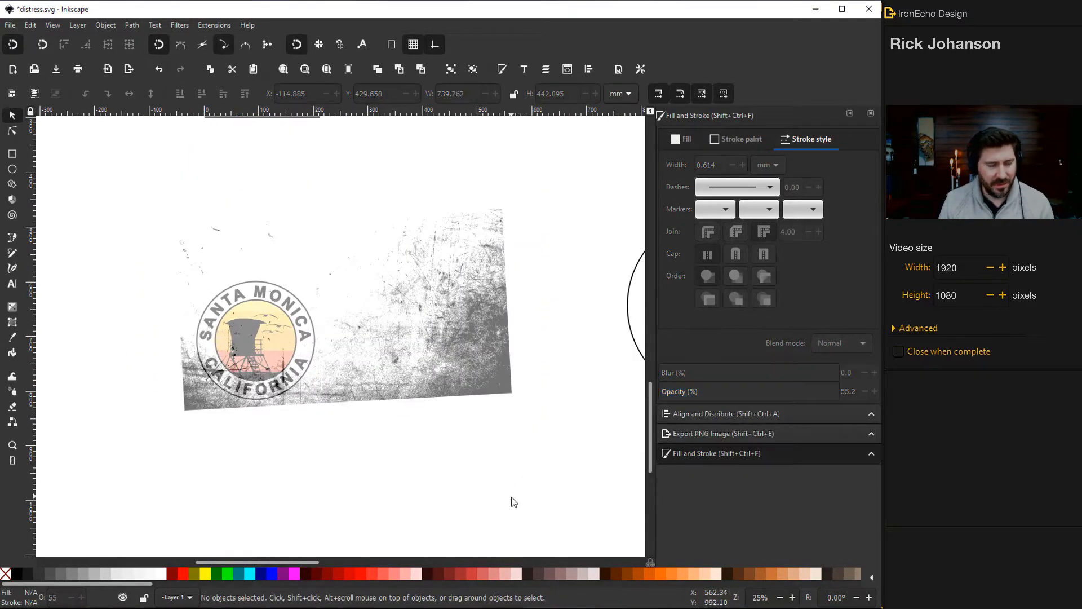
mouse_move(60, 149)
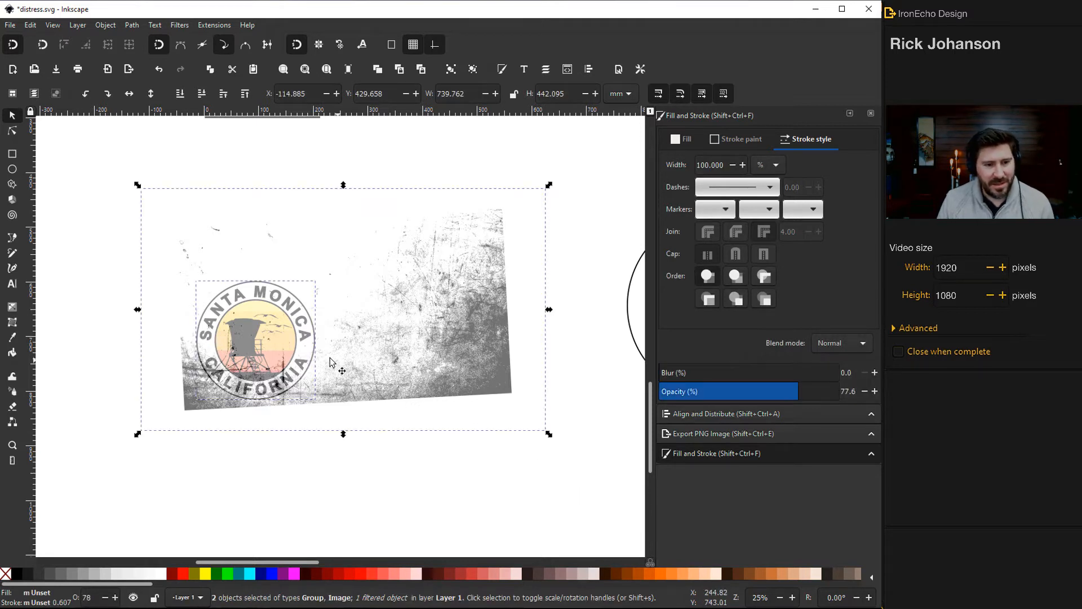
mouse_move(449, 369)
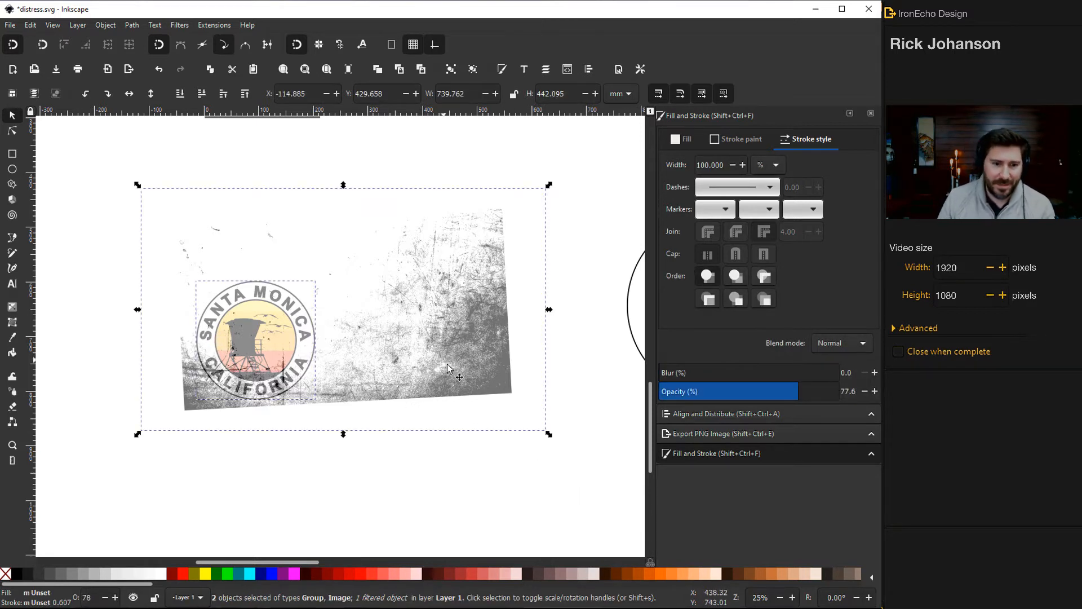
click(483, 394)
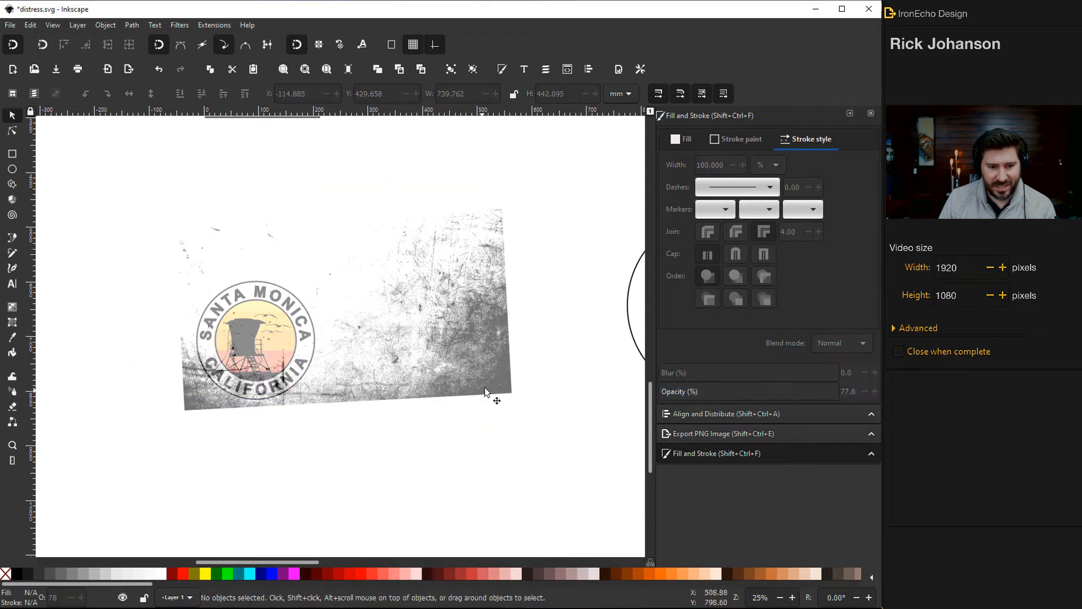
click(486, 379)
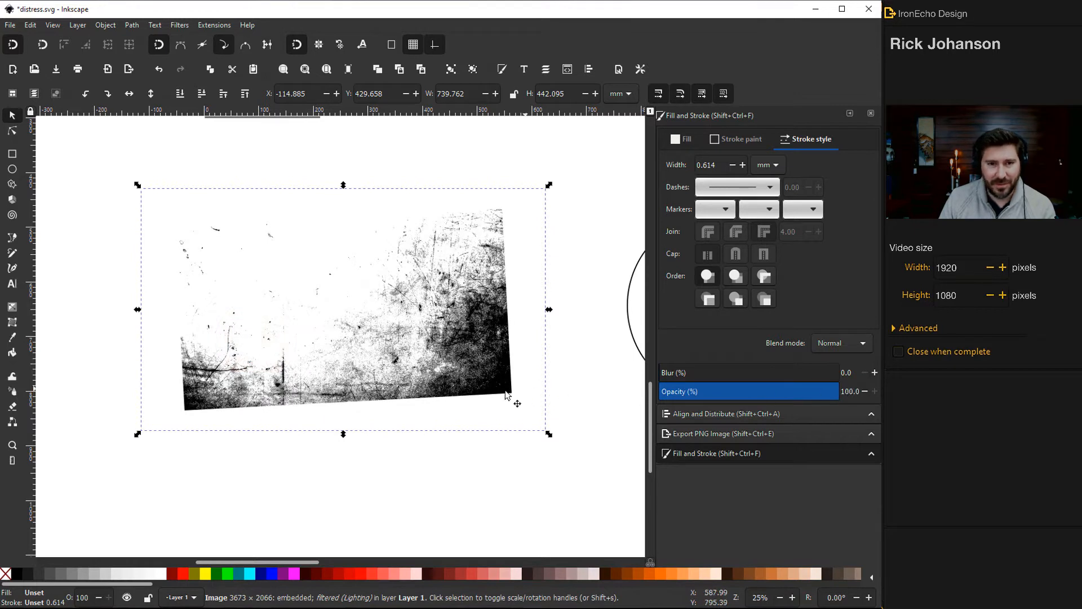
mouse_move(449, 405)
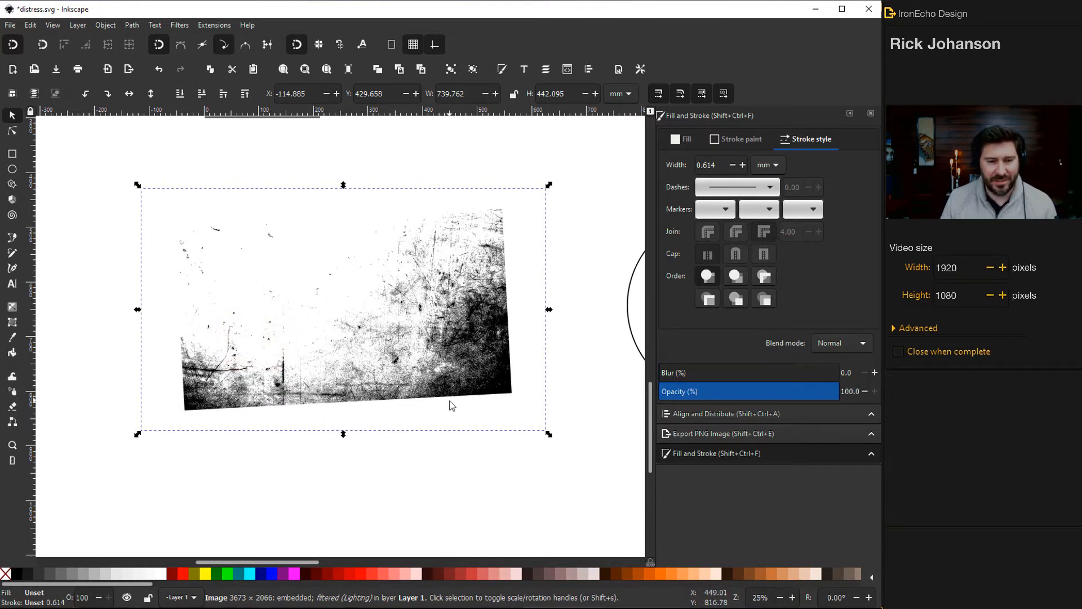
mouse_move(317, 408)
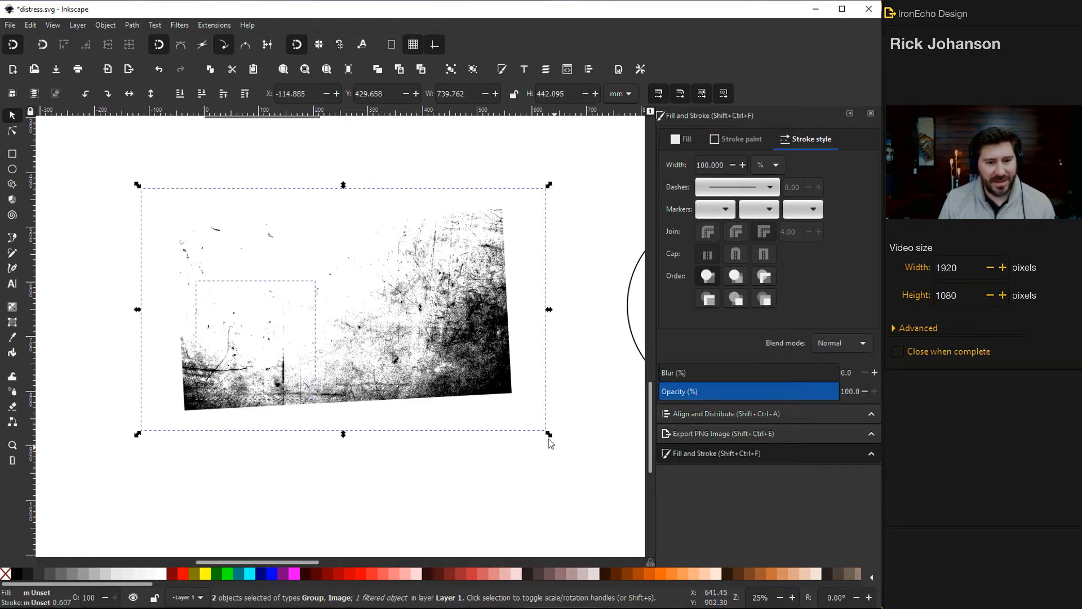
mouse_move(483, 385)
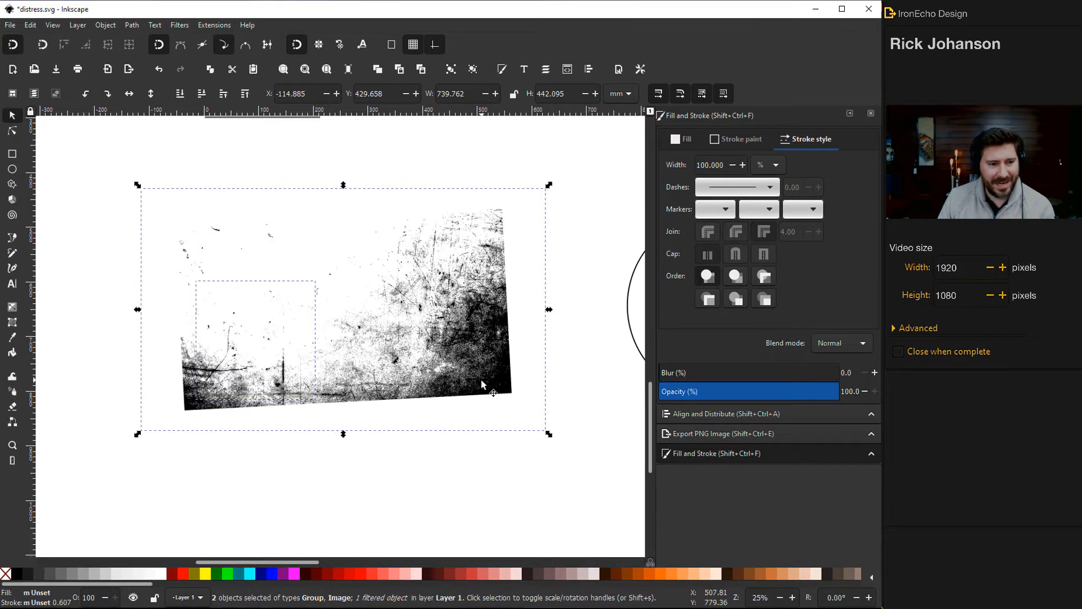
mouse_move(151, 192)
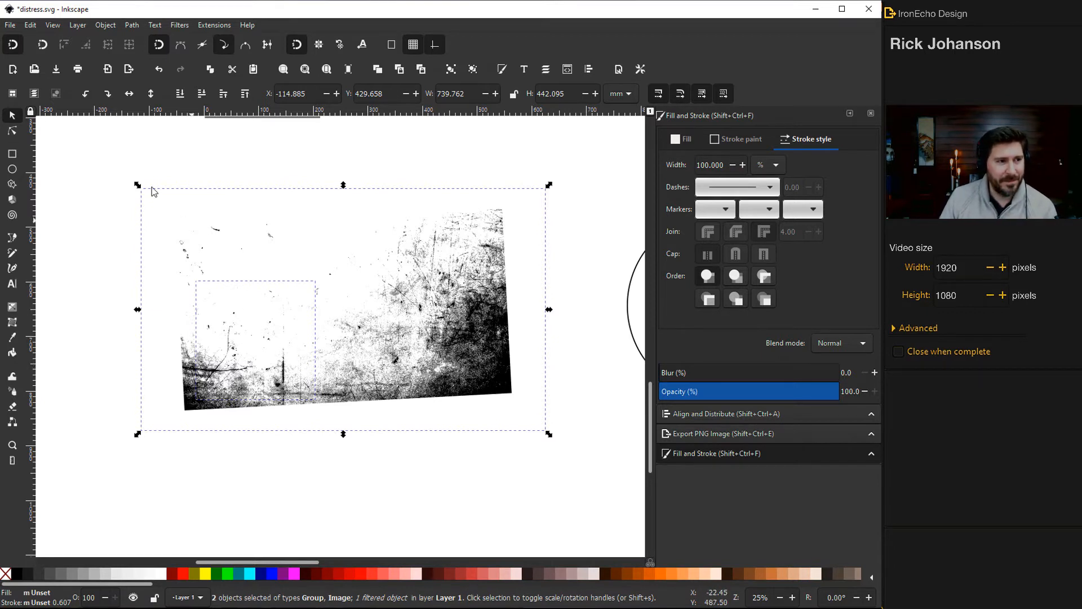
- Set the grunge texture as the badge's mask via Object > Mask > Set
click(105, 25)
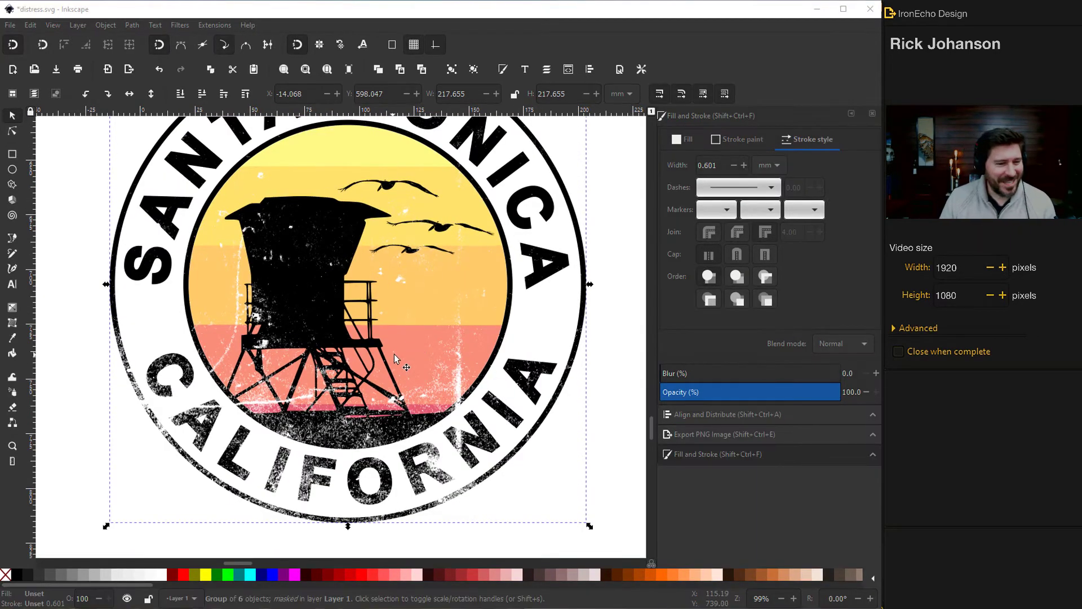
- Import the 2000 × 2000 grey speckle JPEG and place it beside the badge
scroll(down, 3)
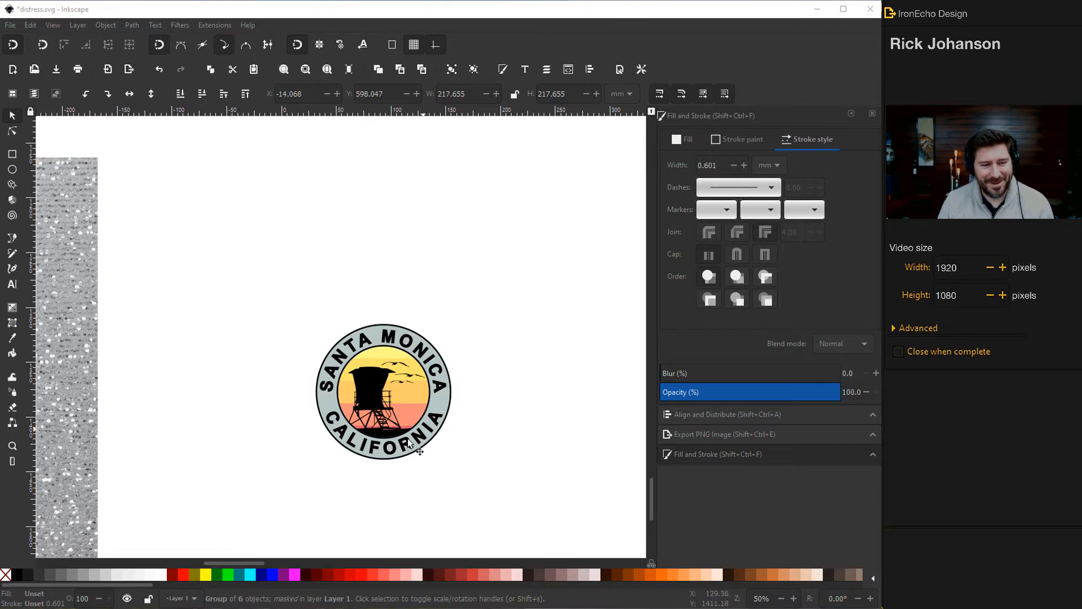
mouse_move(307, 371)
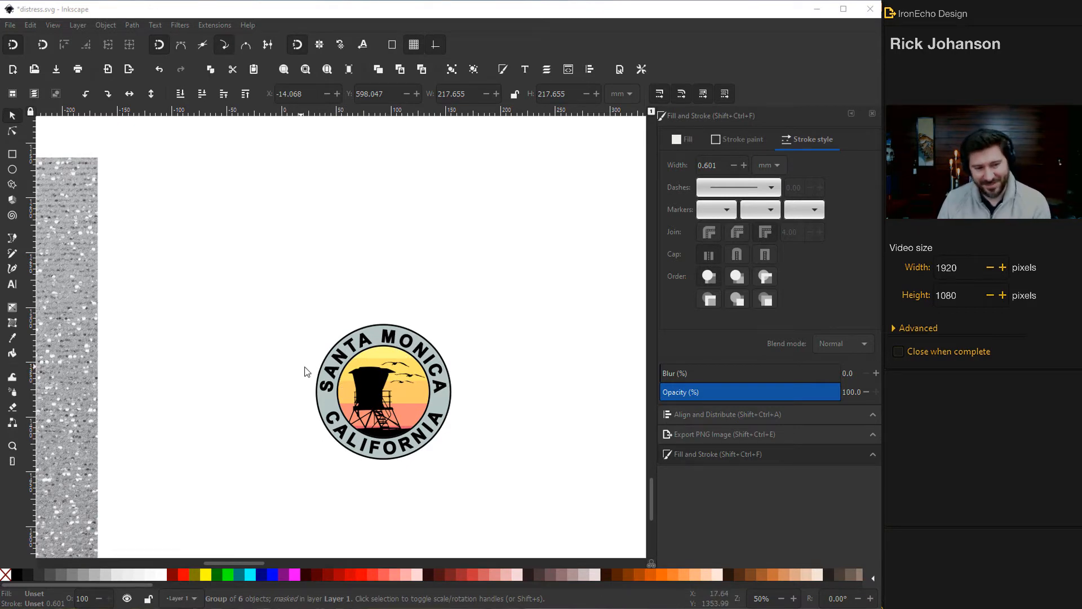
scroll(down, 3)
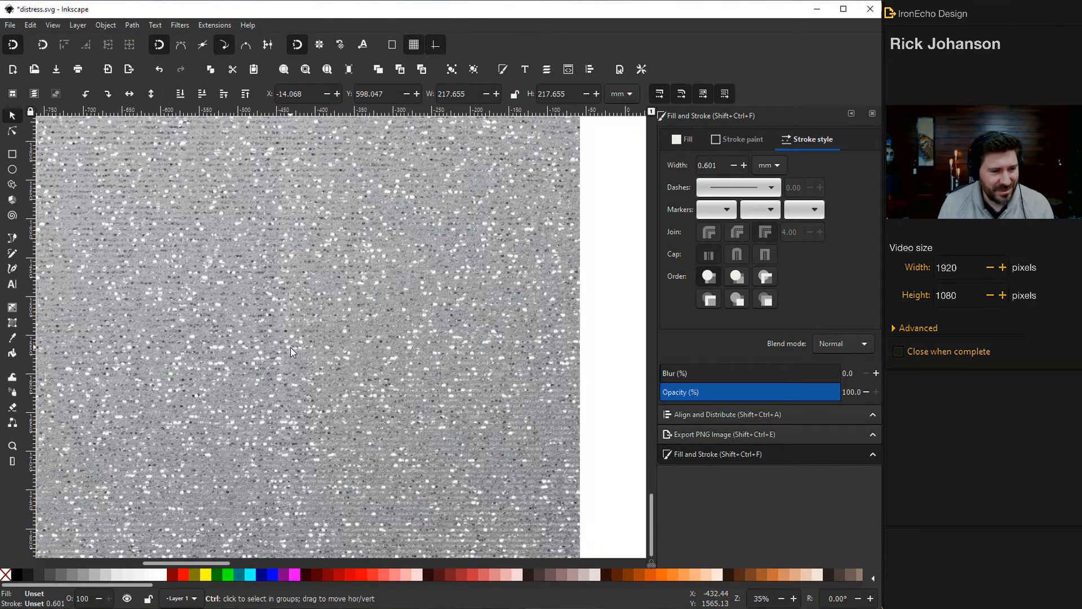
scroll(down, 3)
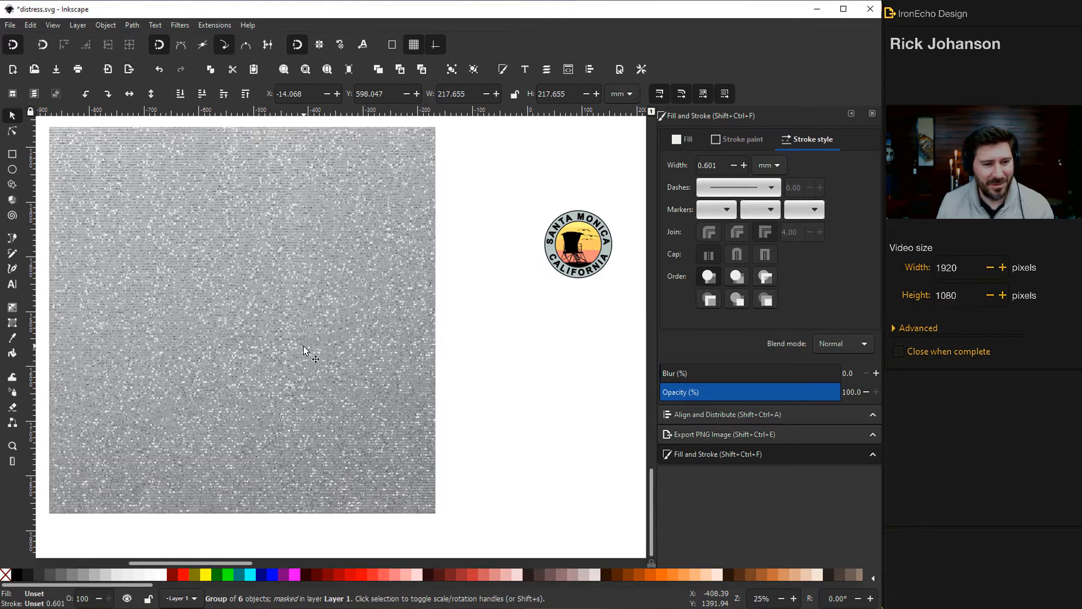
scroll(down, 3)
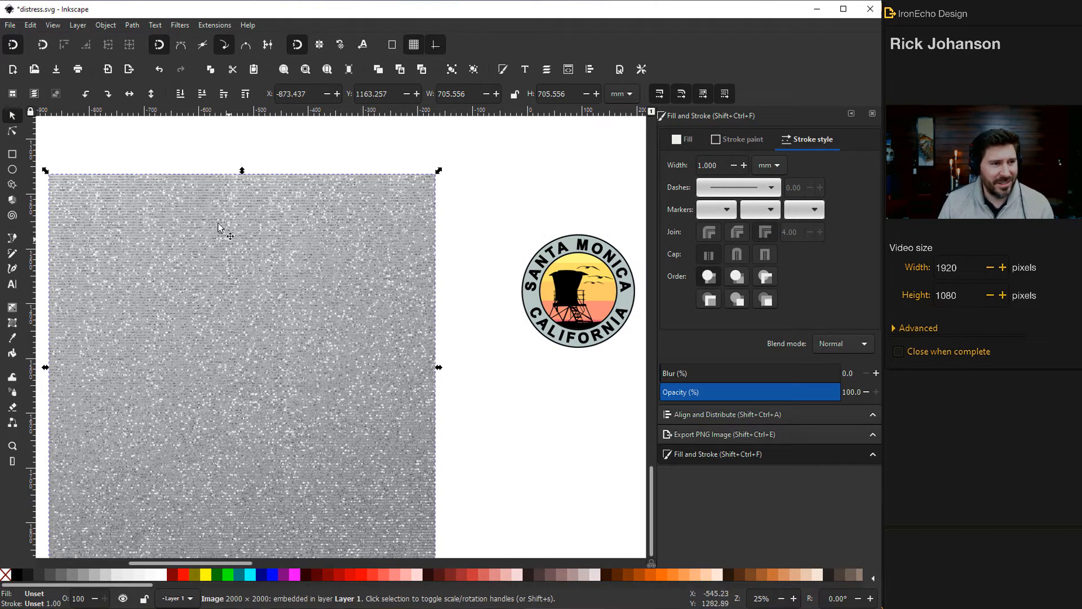
mouse_move(200, 58)
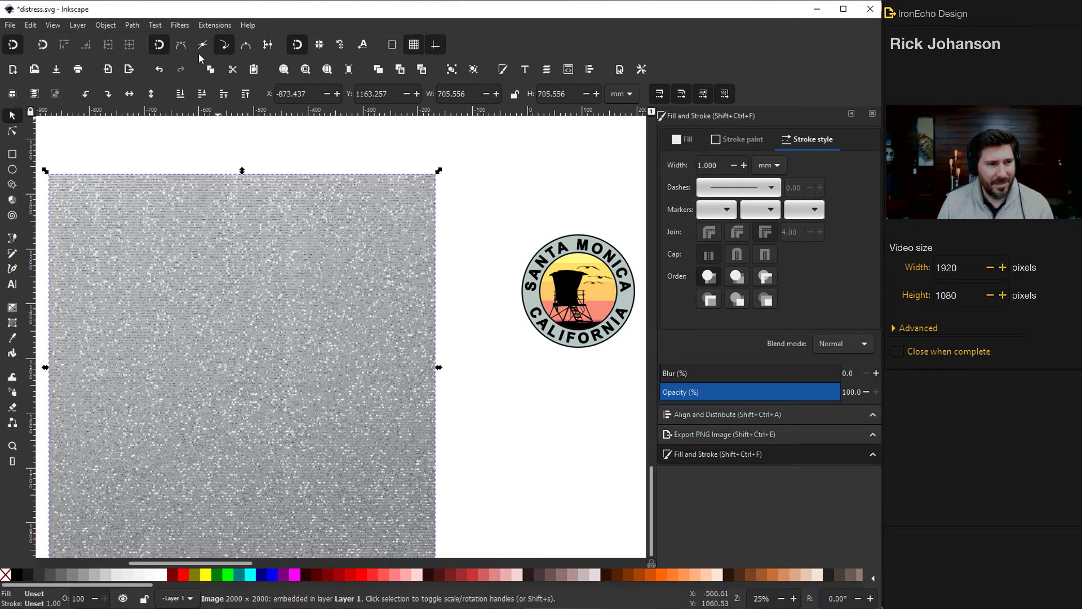
- Live-preview a Lighting filter turning the speckle texture into dark specks on white
click(179, 25)
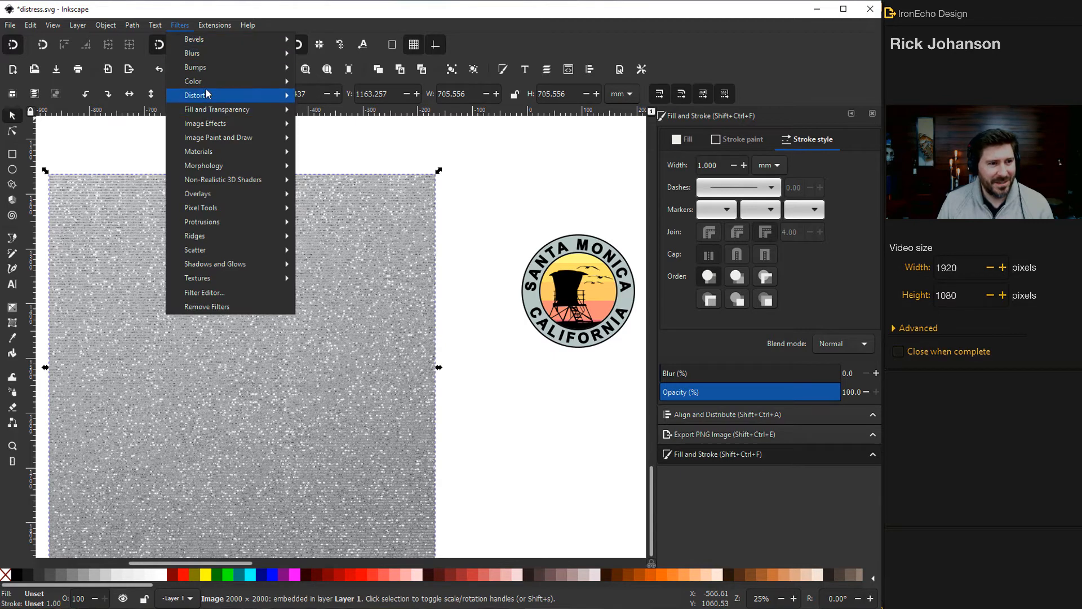
click(196, 95)
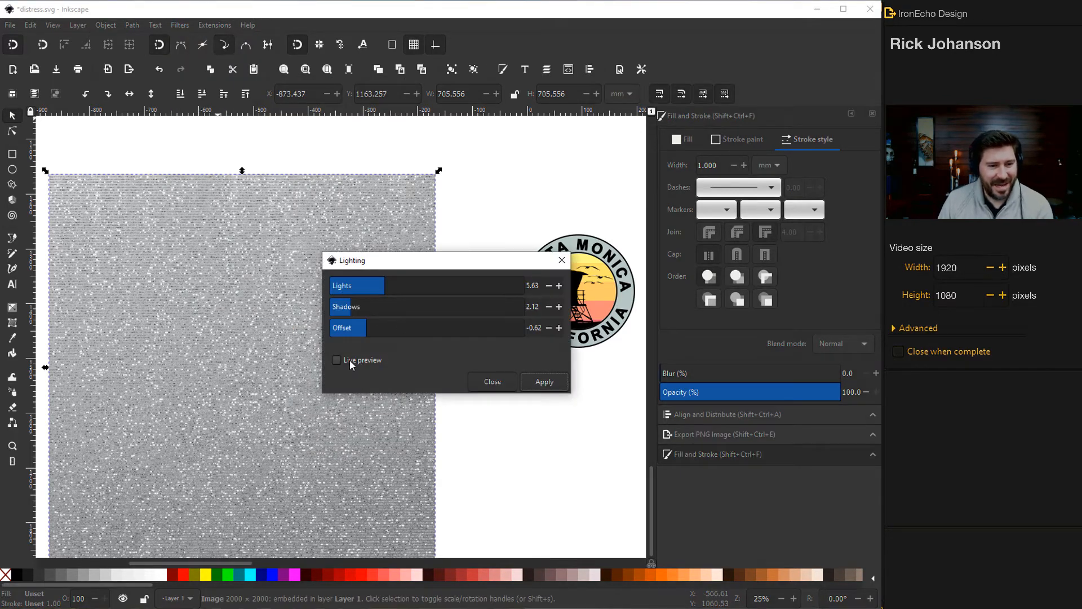
click(337, 360)
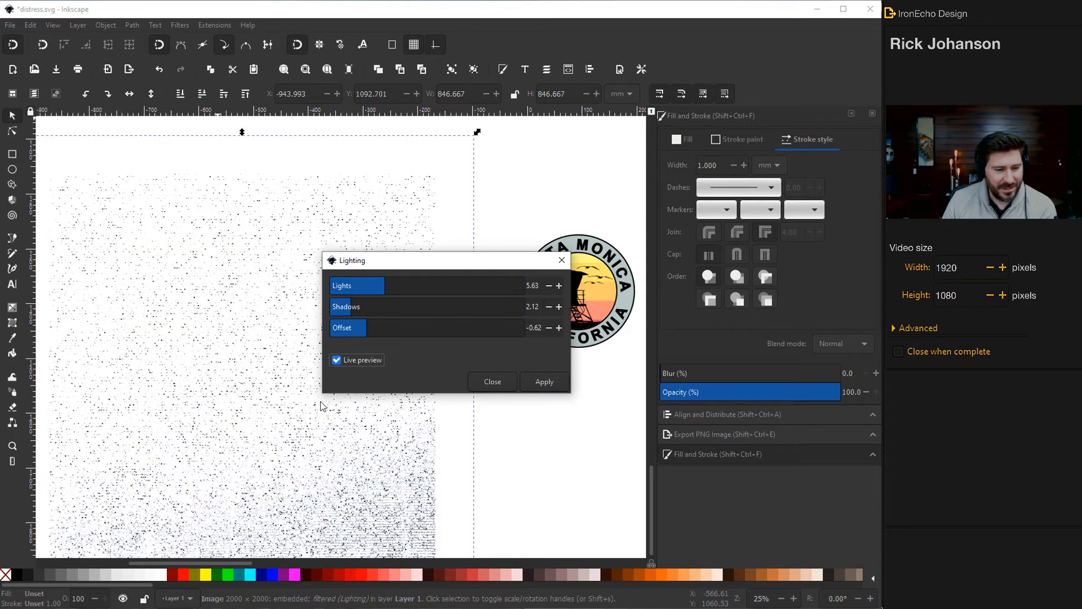
mouse_move(313, 394)
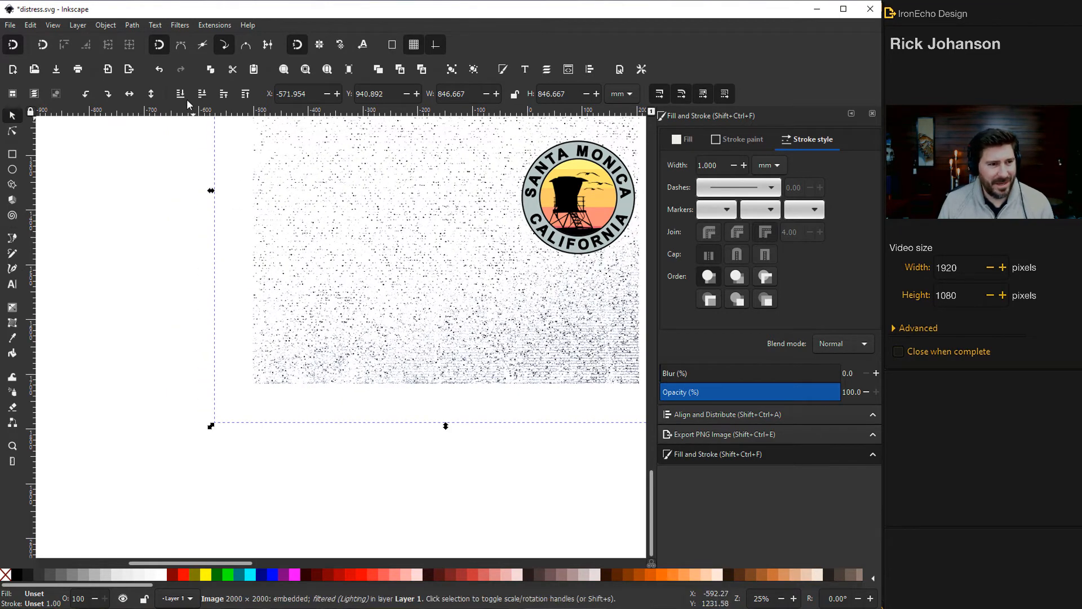
mouse_move(238, 98)
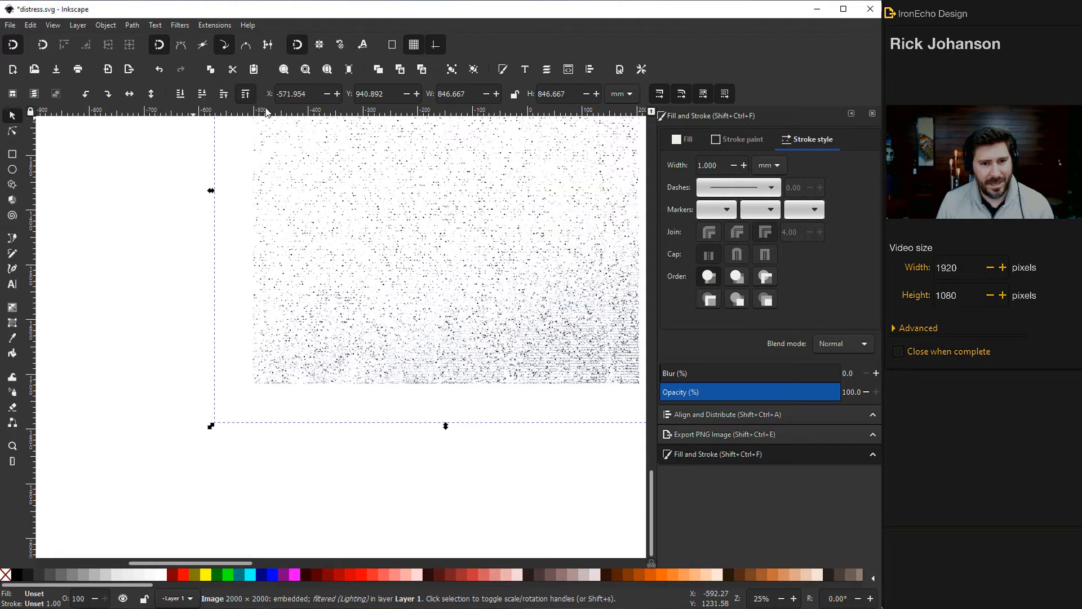
mouse_move(714, 206)
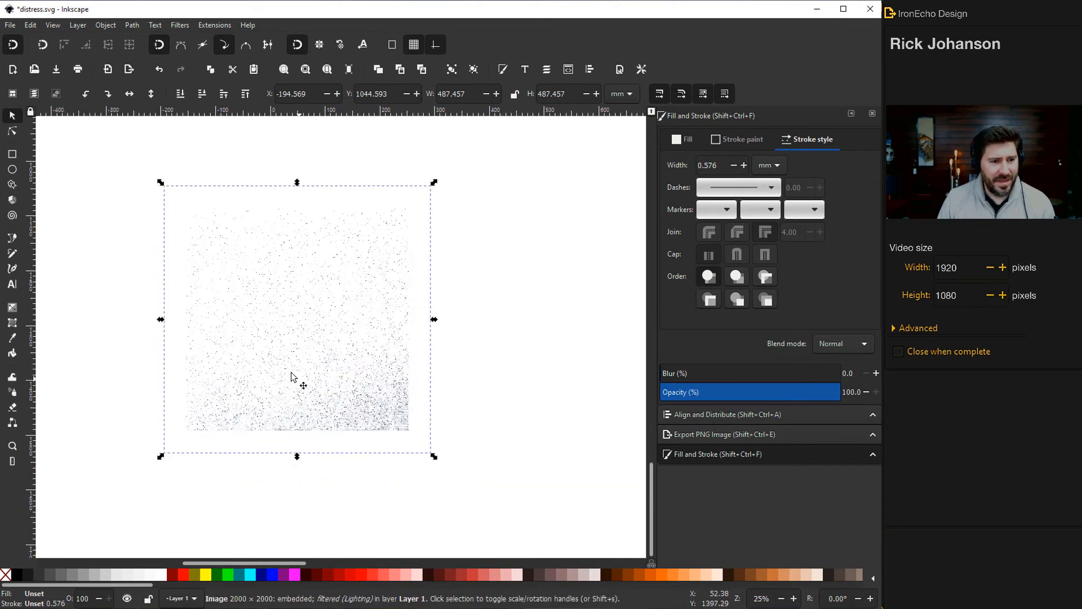
mouse_move(523, 268)
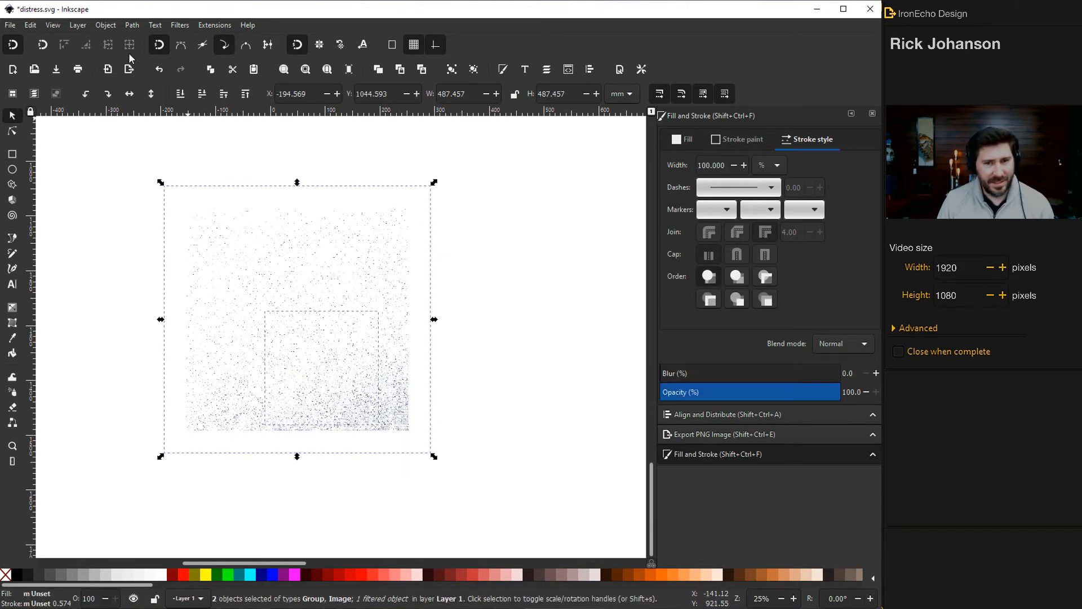
- Set the speckle texture as the badge's mask via Object > Mask > Set
click(105, 25)
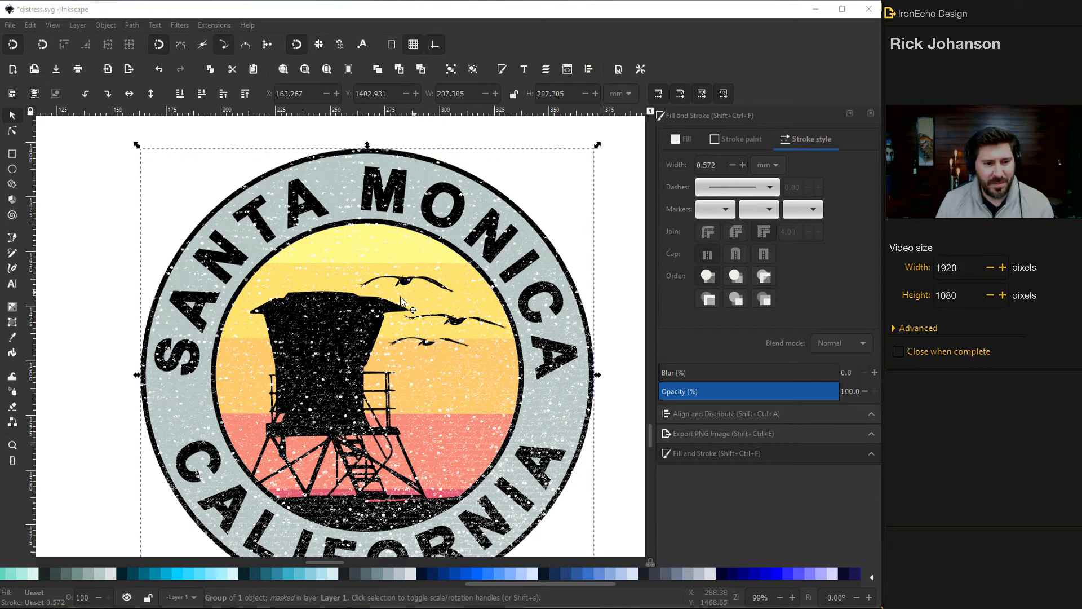
mouse_move(283, 321)
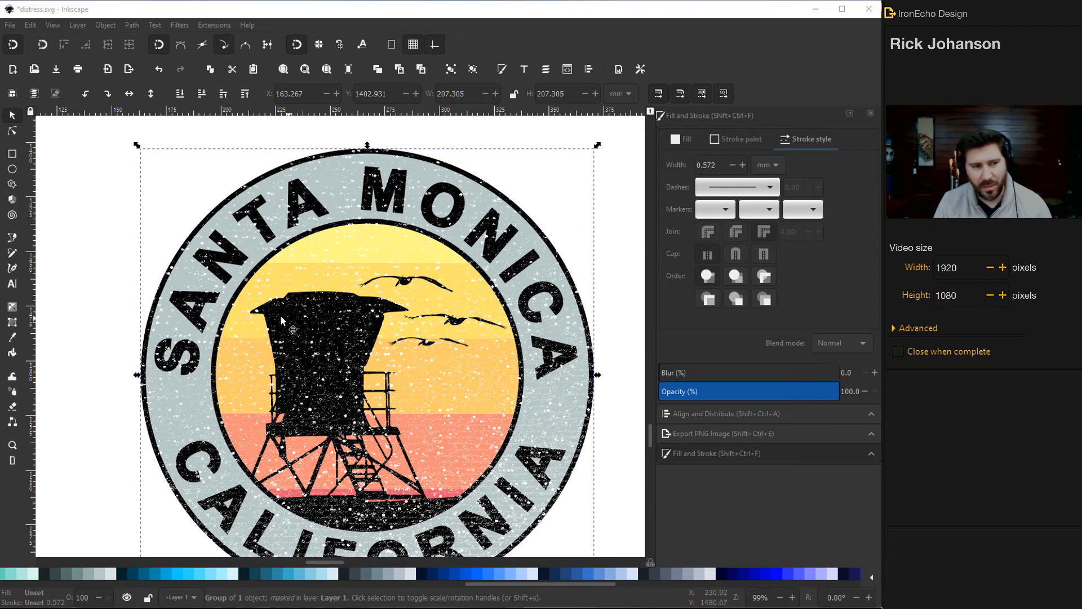
mouse_move(212, 284)
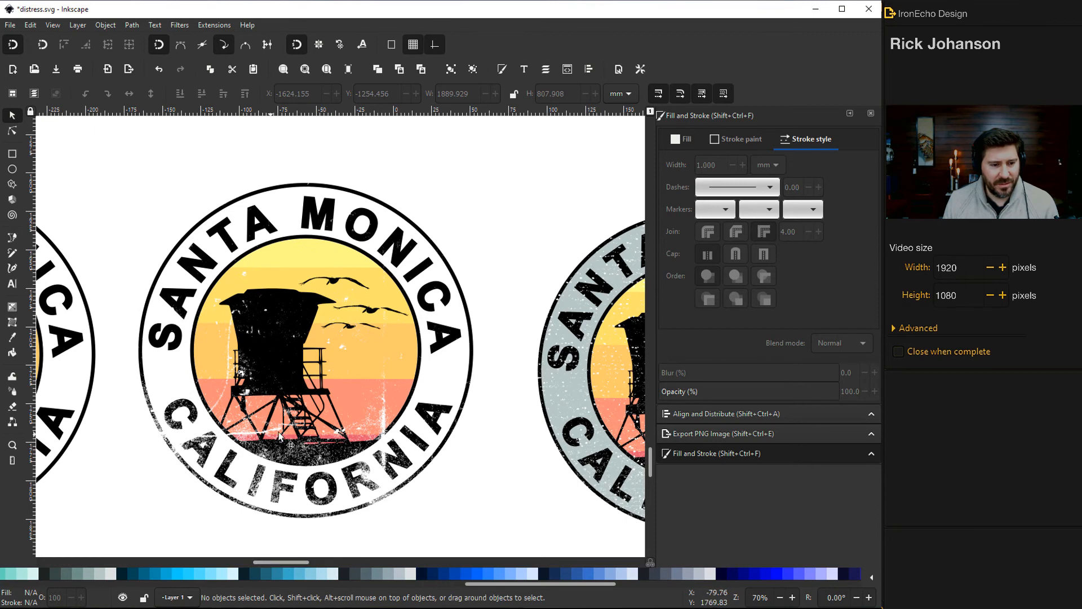
mouse_move(286, 539)
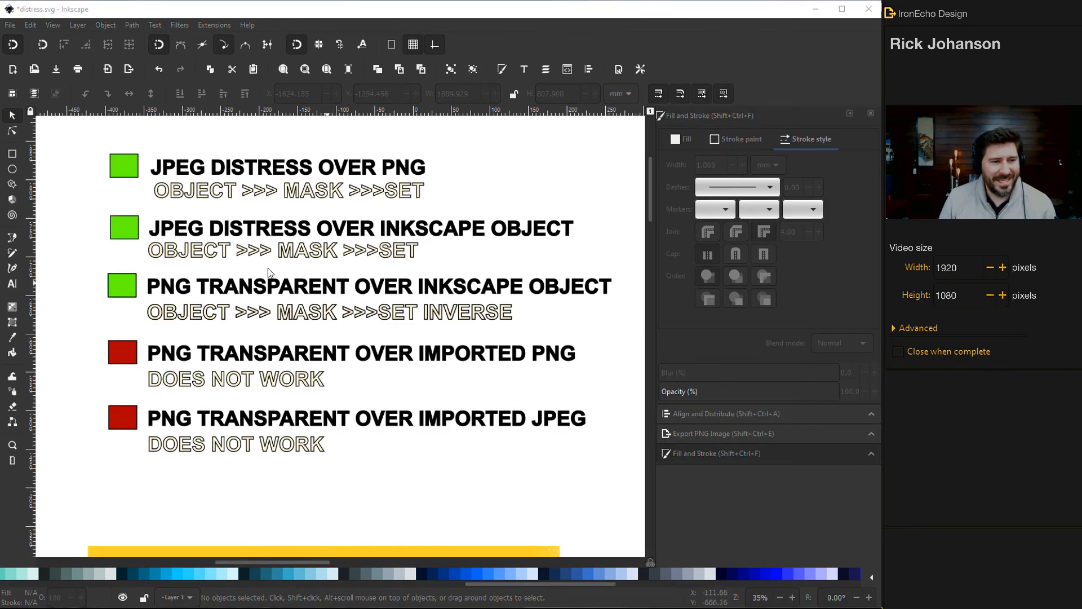
mouse_move(335, 234)
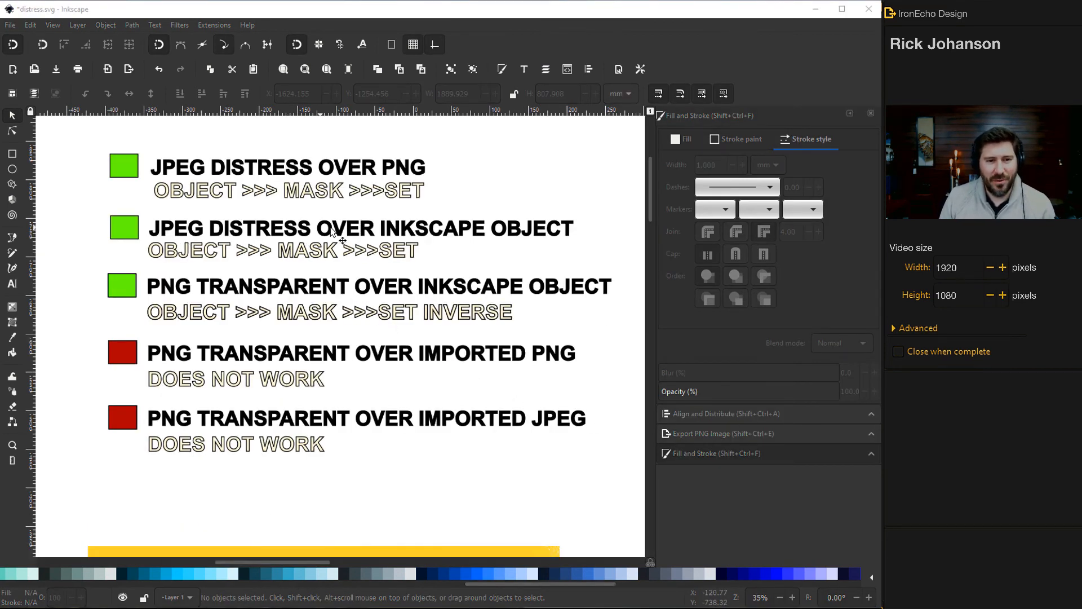
mouse_move(523, 243)
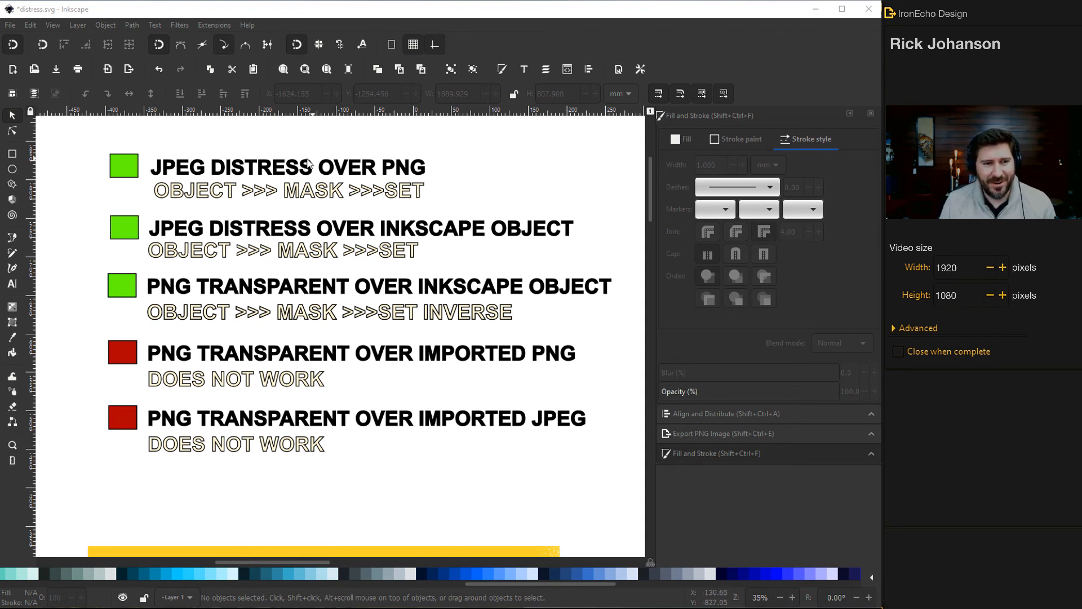
mouse_move(406, 177)
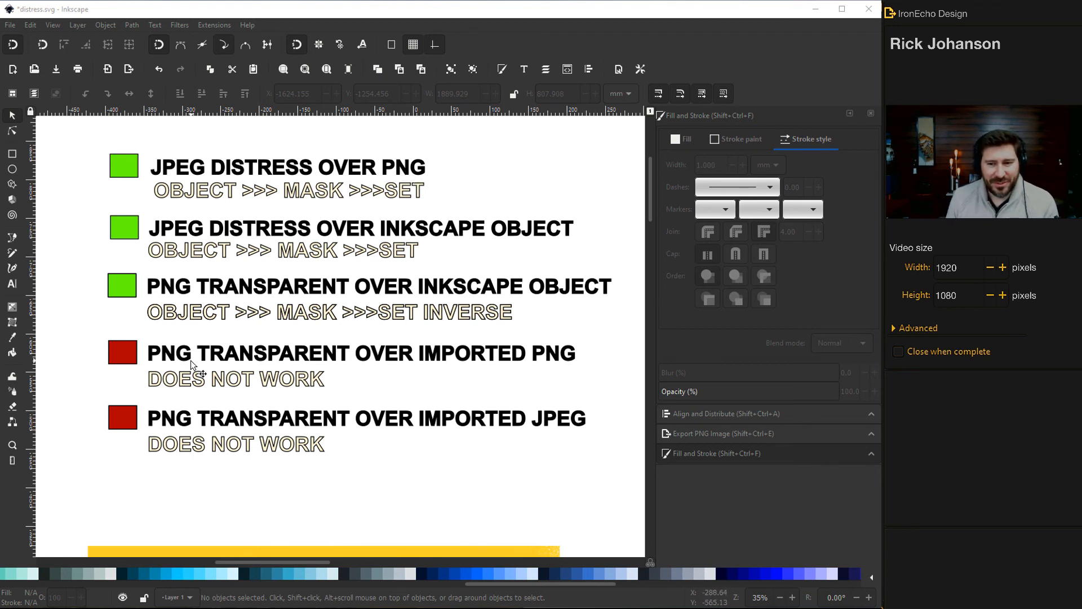
mouse_move(169, 364)
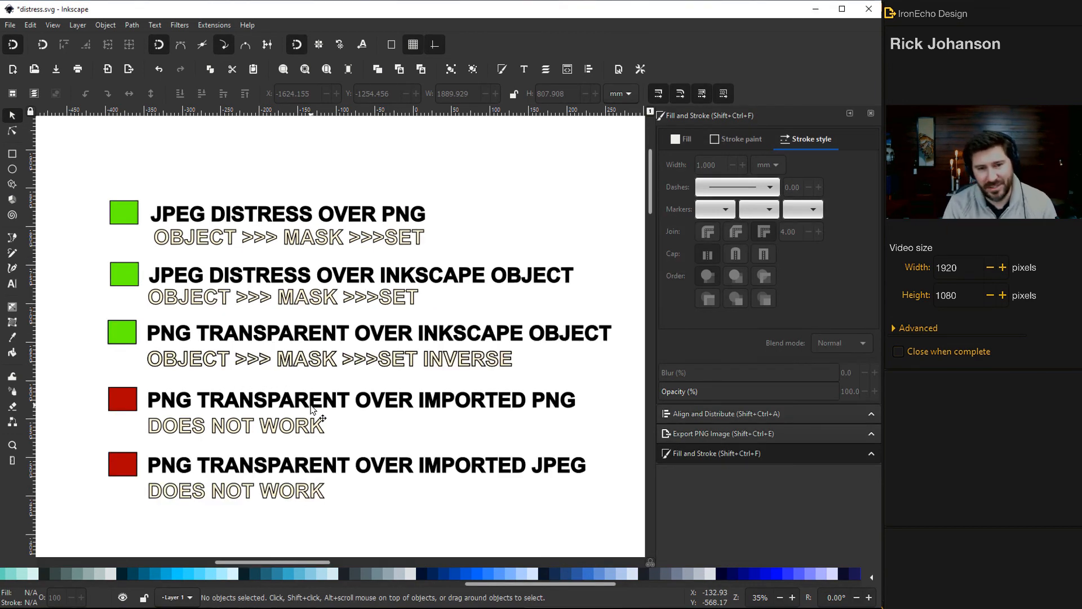
mouse_move(234, 450)
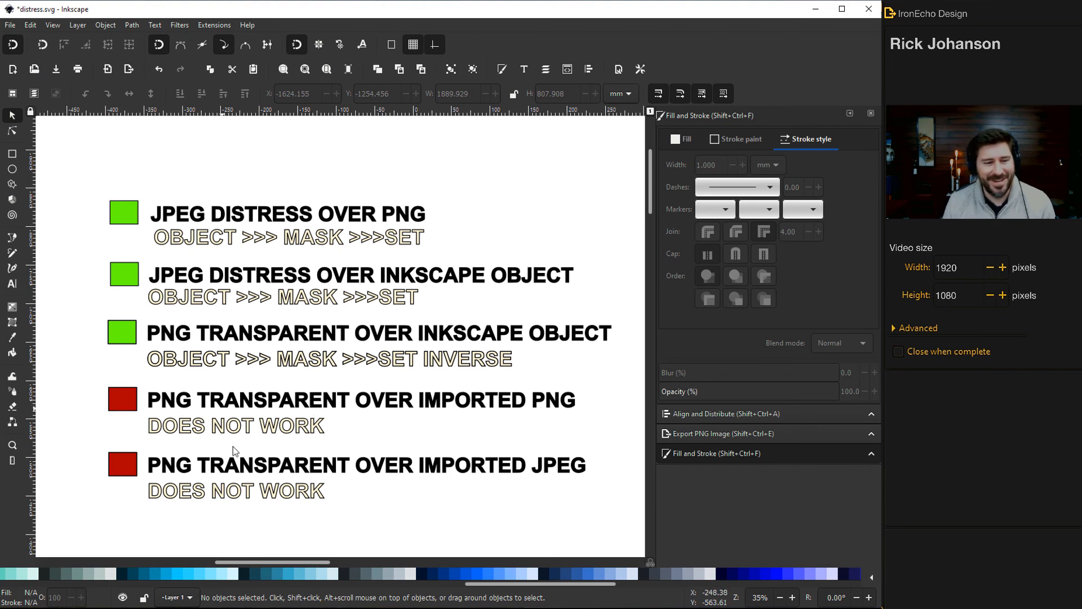
mouse_move(359, 368)
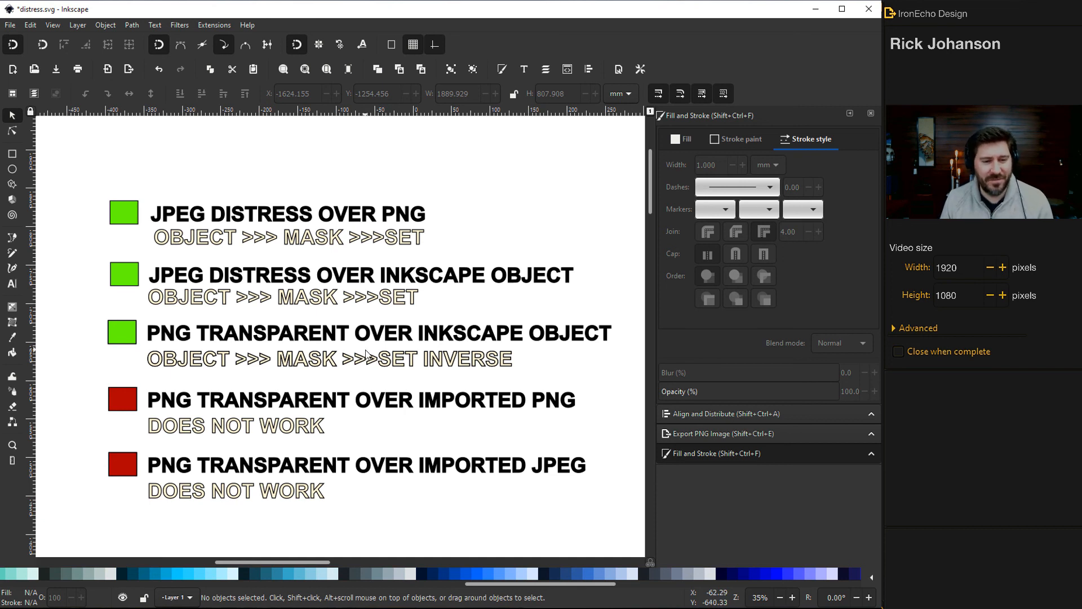
mouse_move(397, 338)
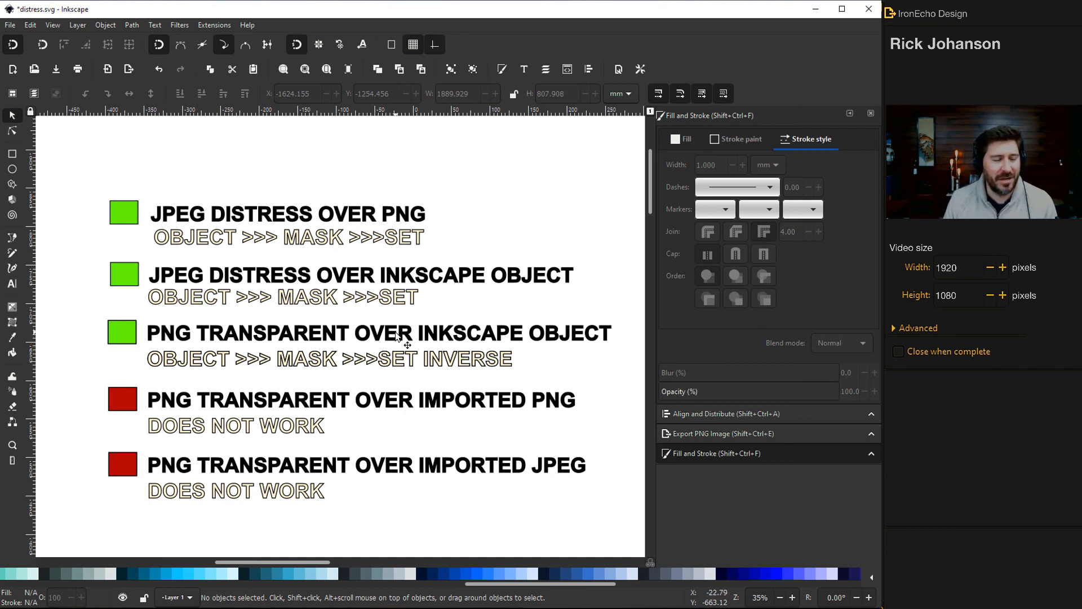